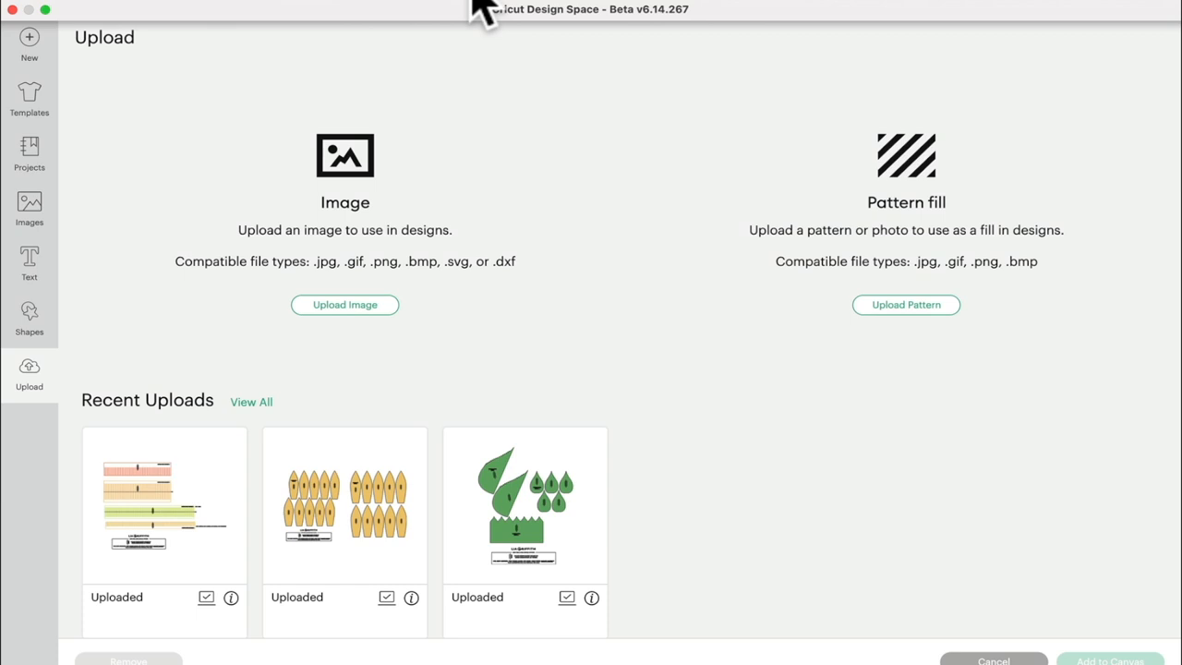
mouse_move(307, 194)
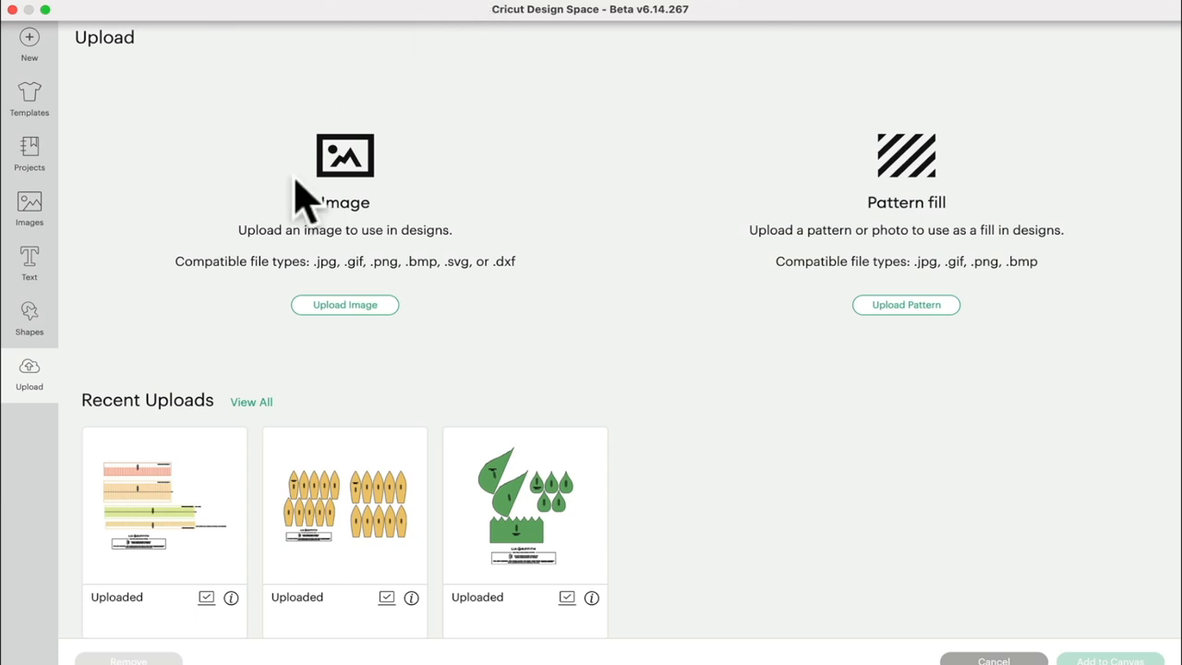
Upload llama_boy_head_shades_3.jpg from the computer as a Complex image.
click(345, 305)
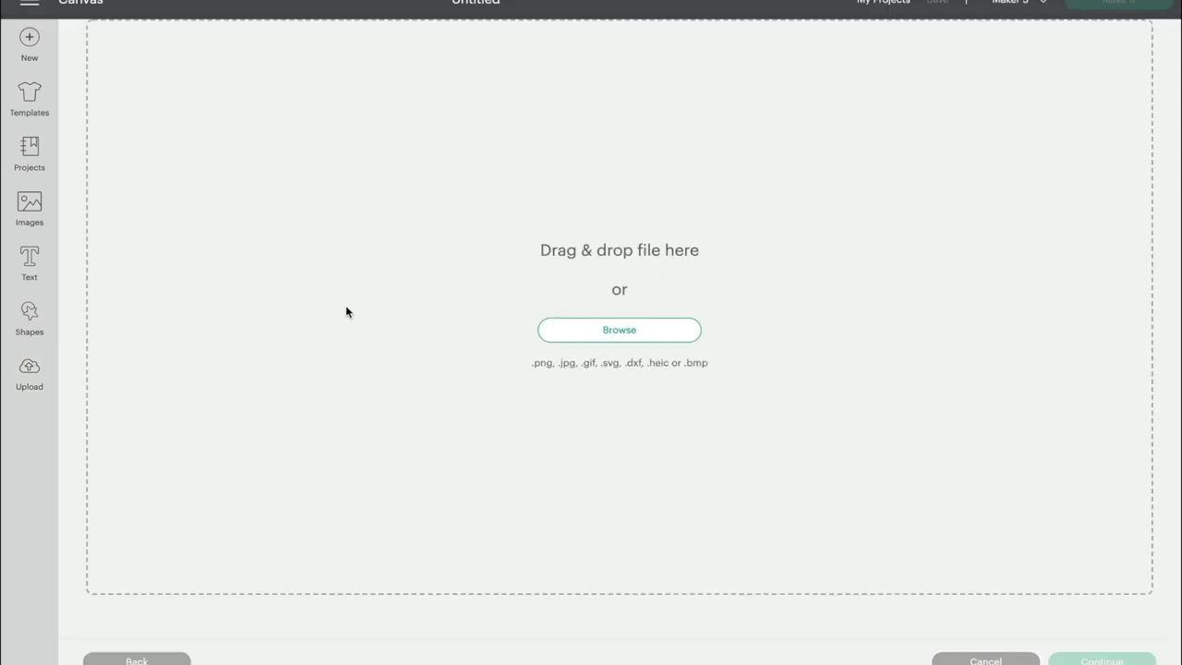
click(618, 329)
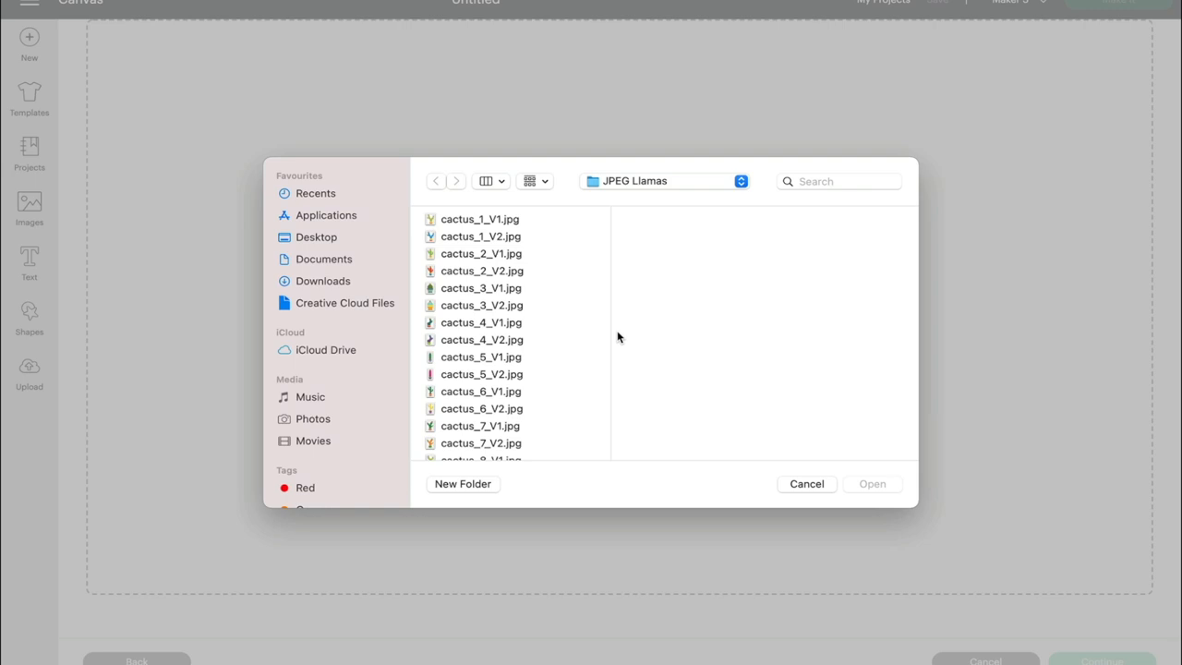
mouse_move(521, 471)
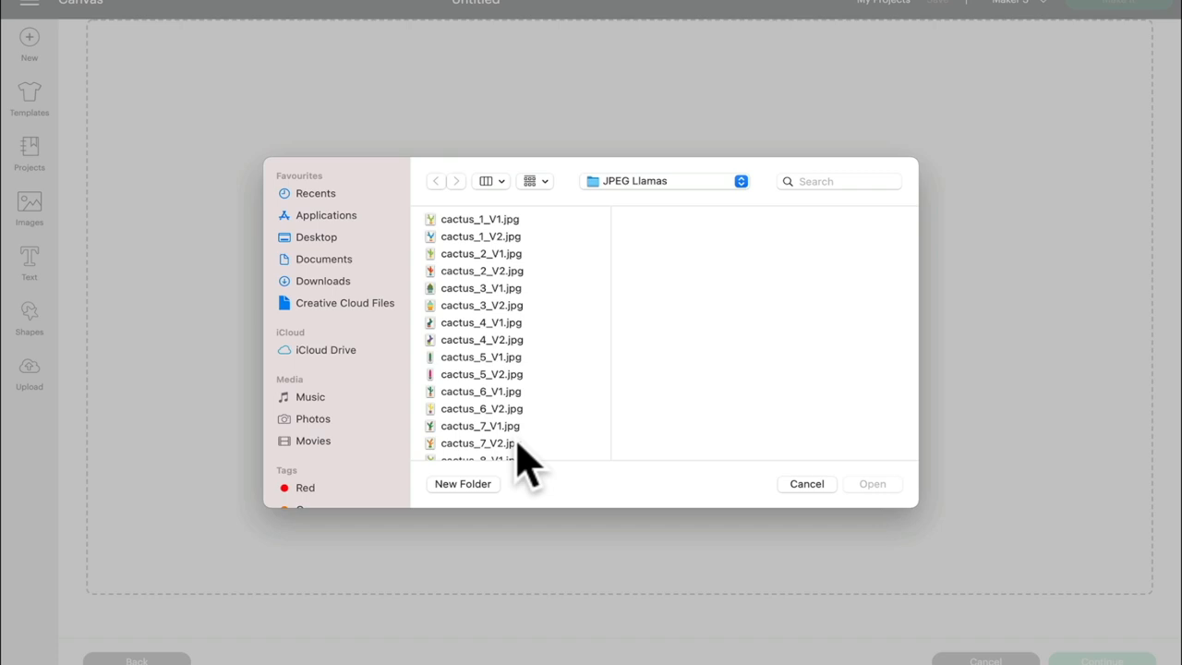
click(480, 450)
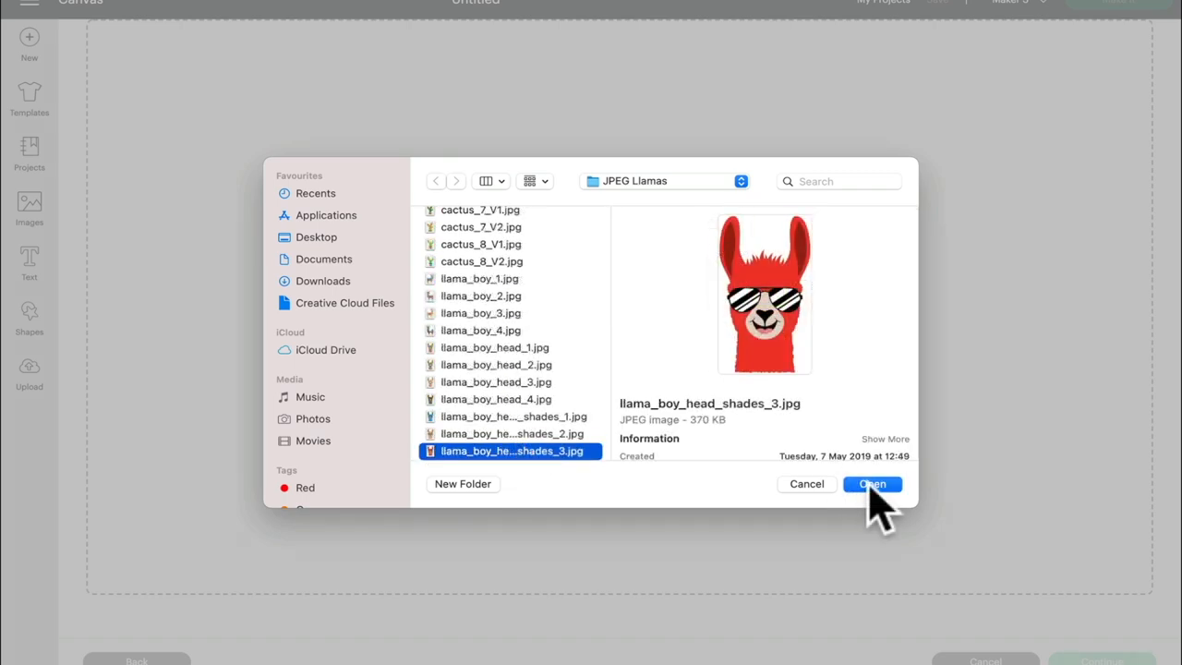
click(872, 484)
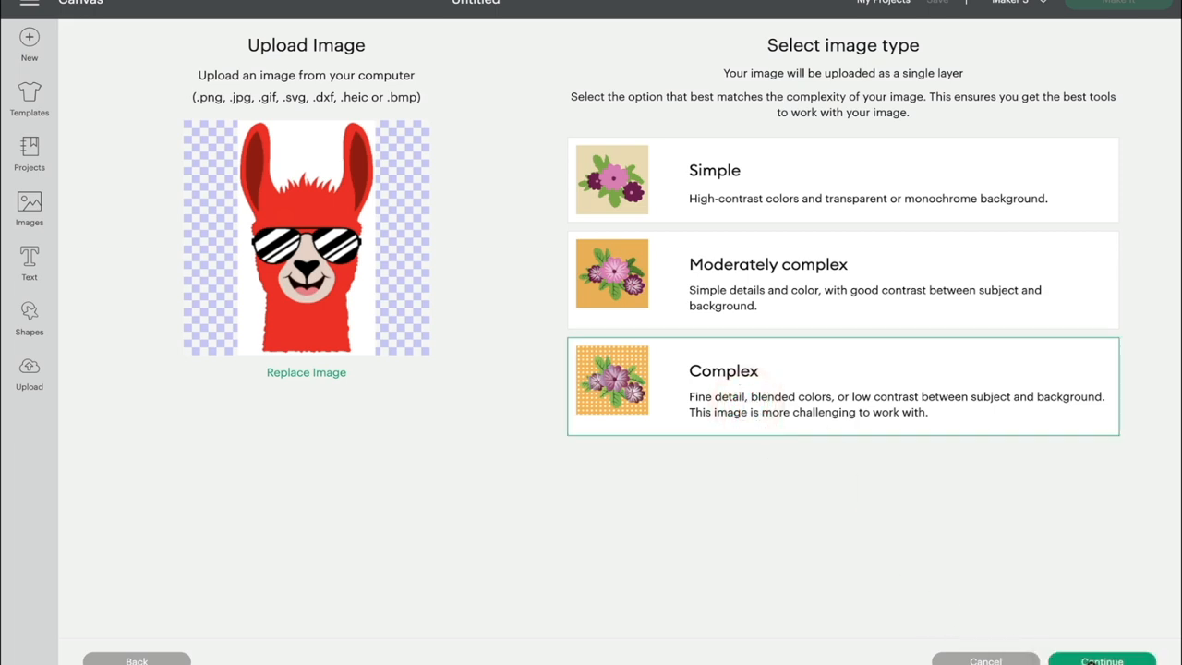
Continue to the Background Remover with the red llama-with-sunglasses image.
click(1102, 659)
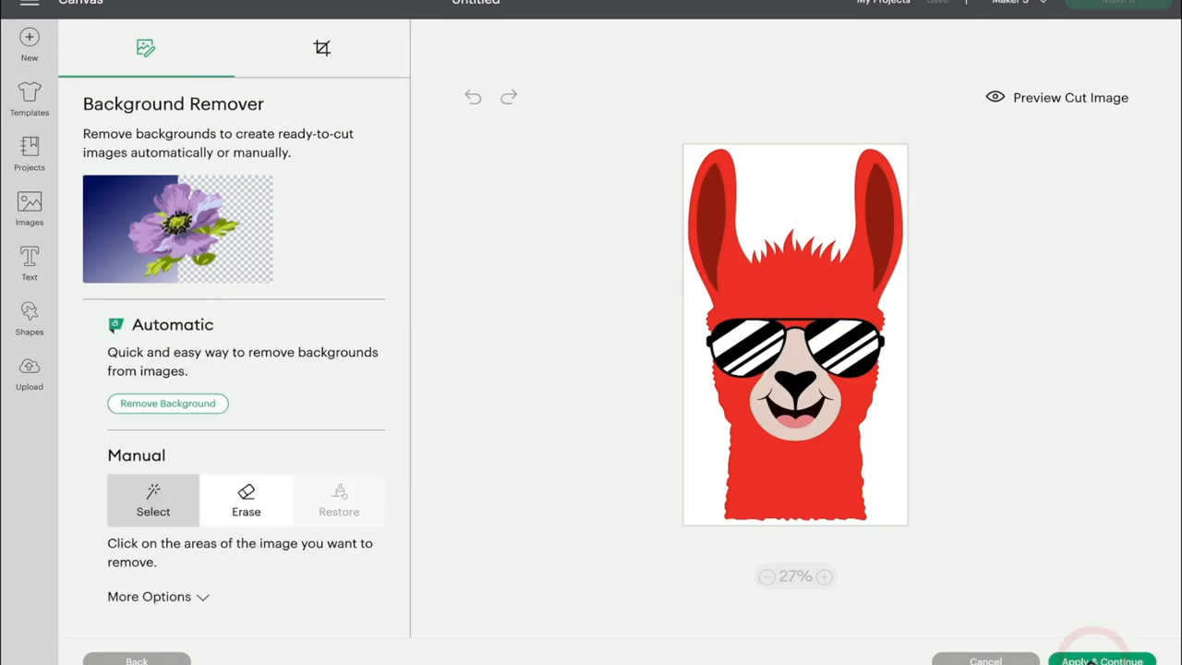
mouse_move(780, 573)
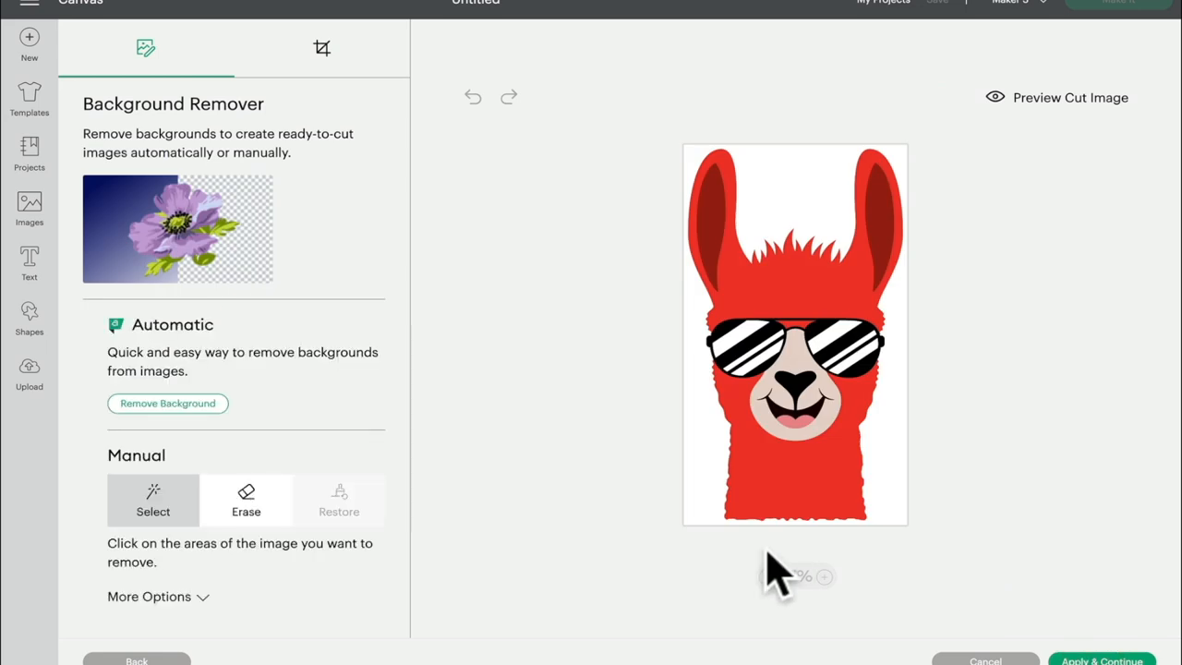
mouse_move(757, 526)
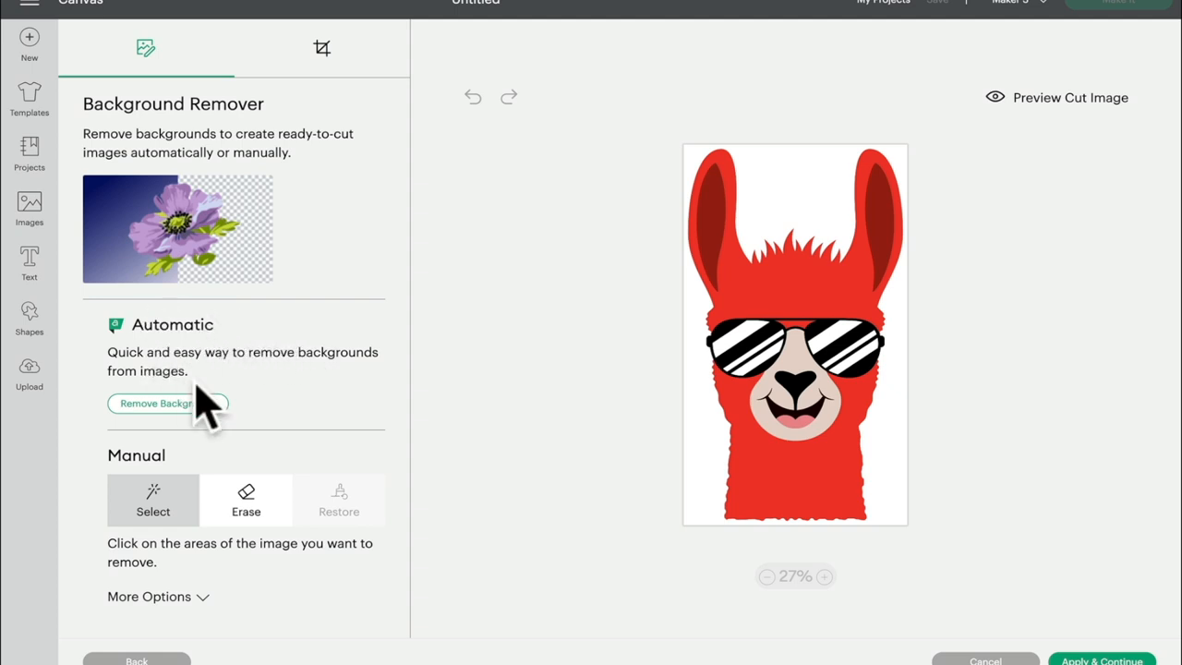
mouse_move(180, 360)
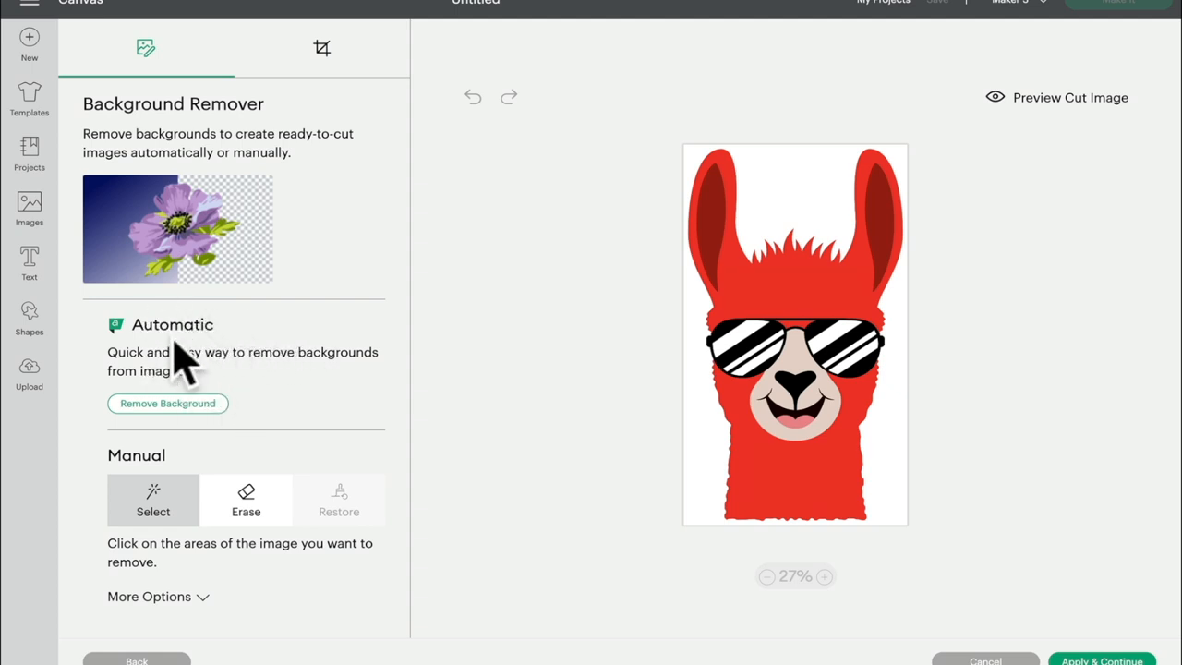
mouse_move(152, 503)
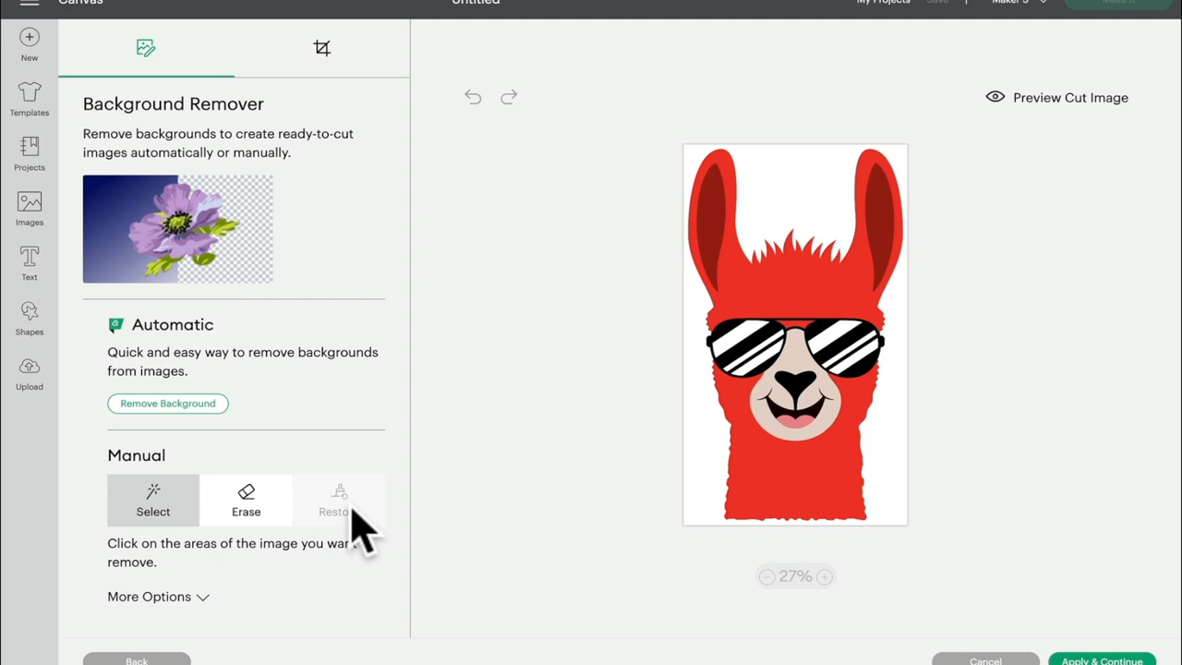
mouse_move(295, 378)
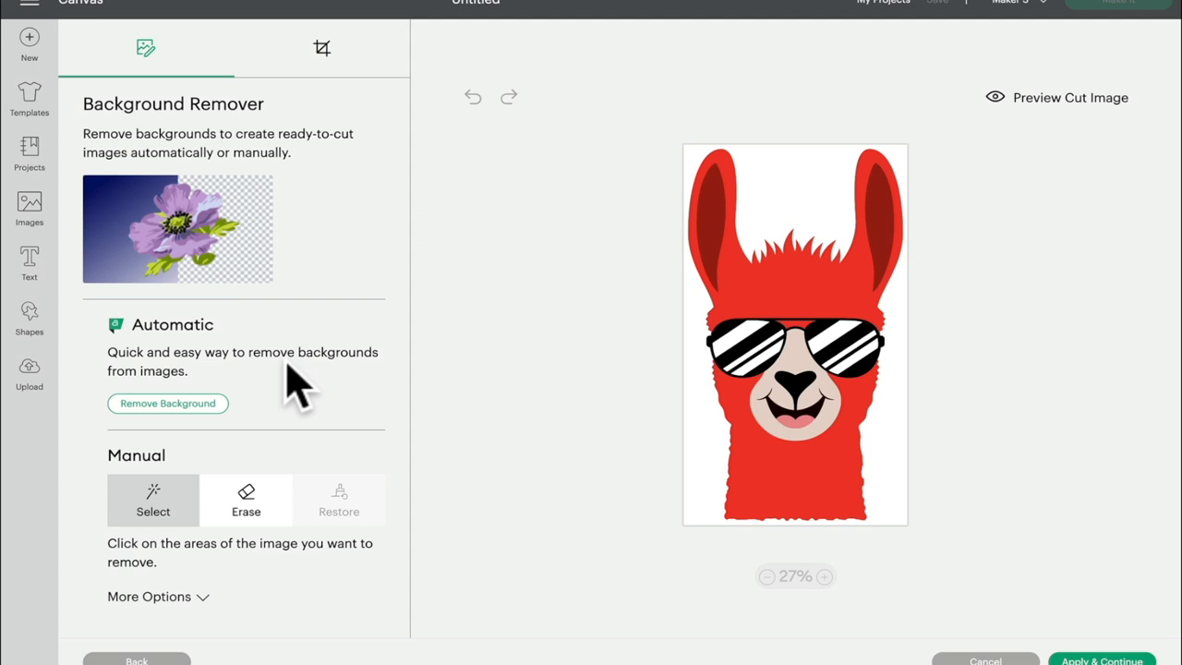
mouse_move(157, 512)
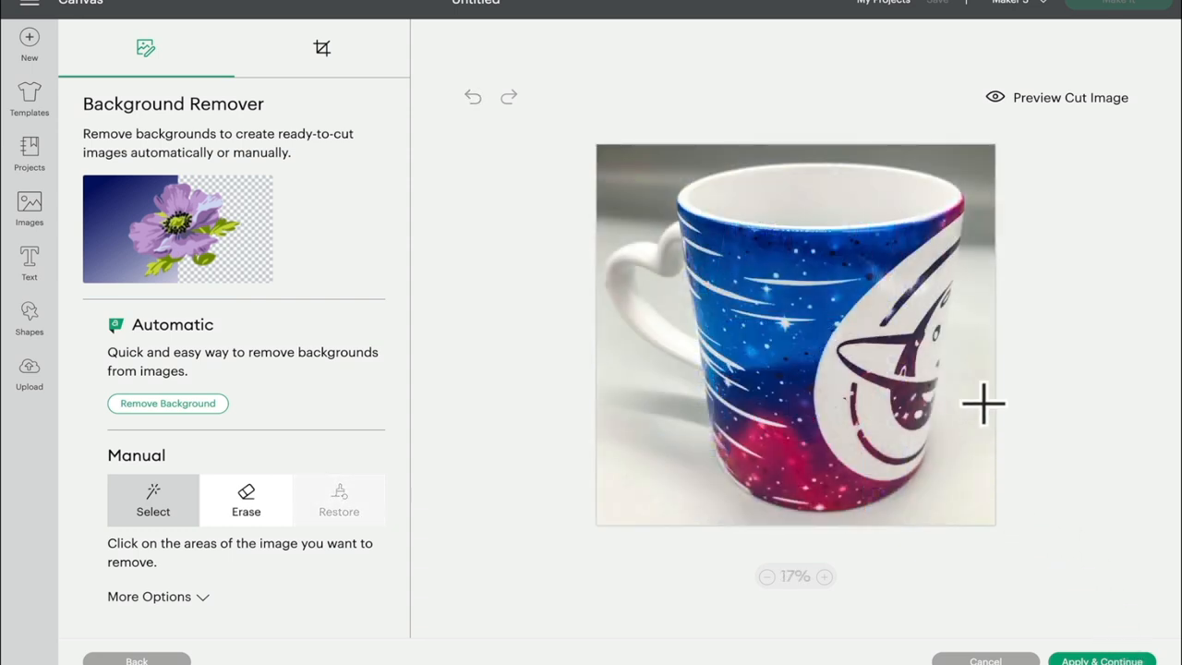
mouse_move(626, 175)
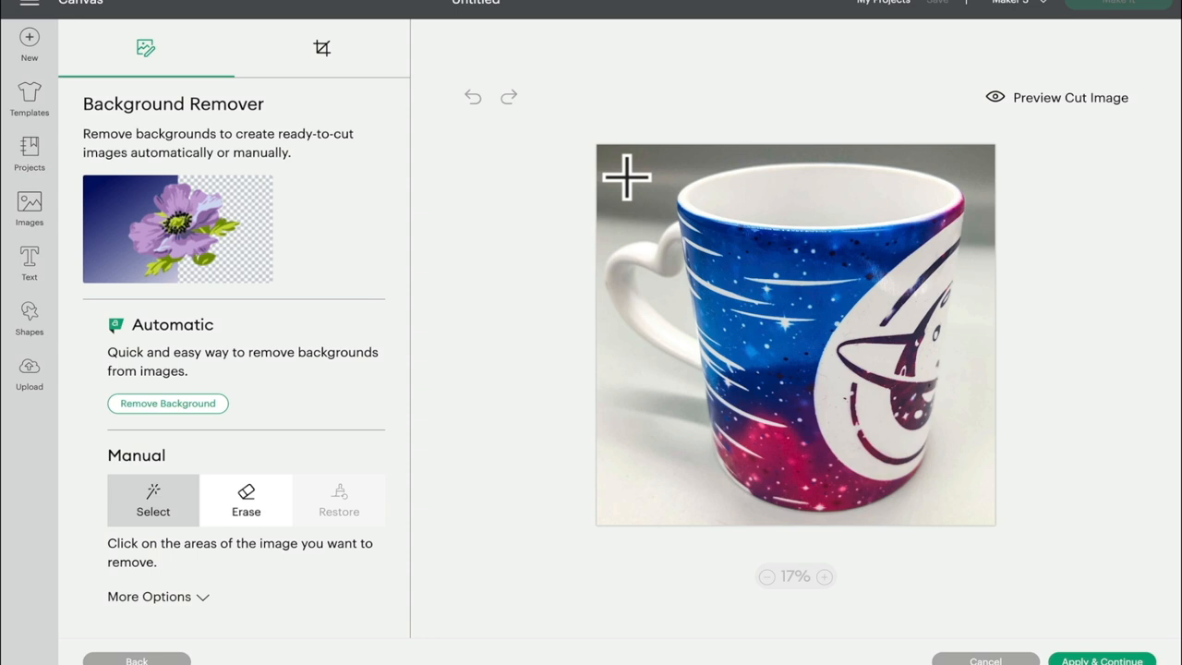
mouse_move(628, 189)
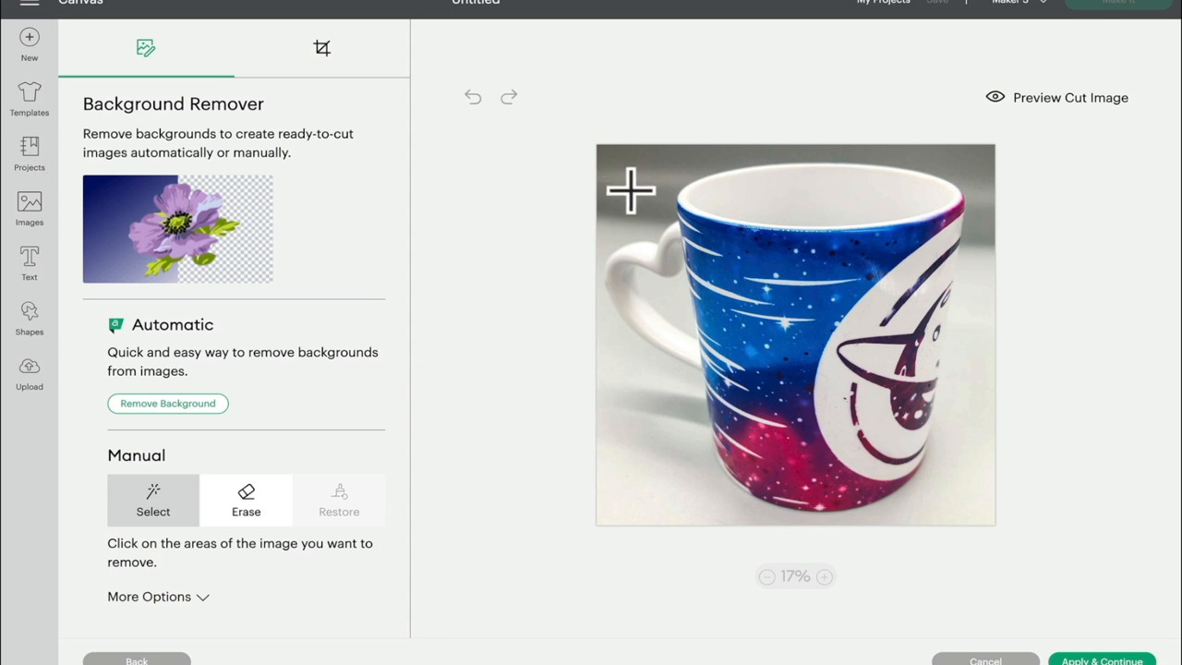
Automatically remove the grey backdrop around the galaxy-print mug photo.
click(633, 185)
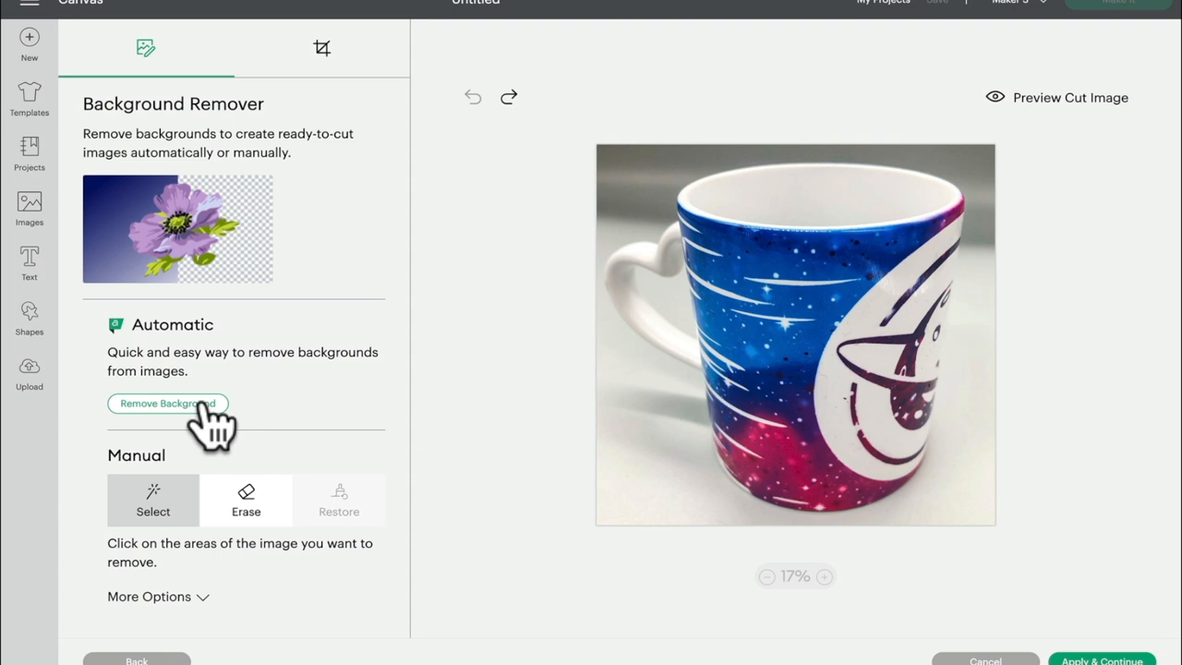
click(167, 403)
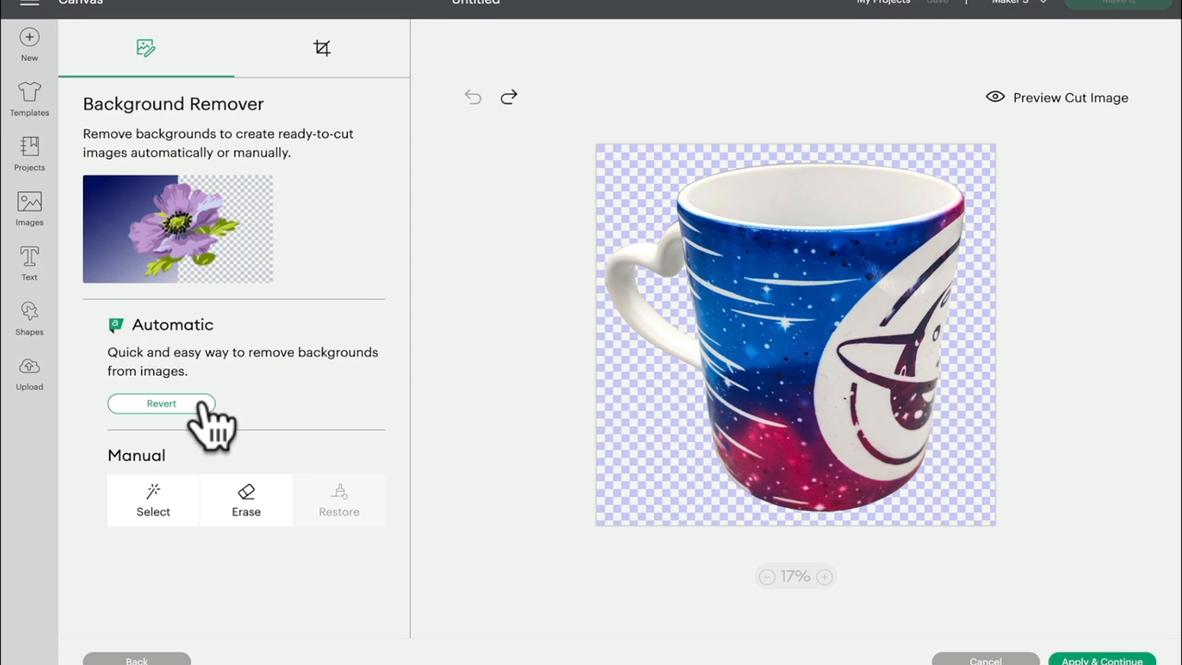
mouse_move(214, 337)
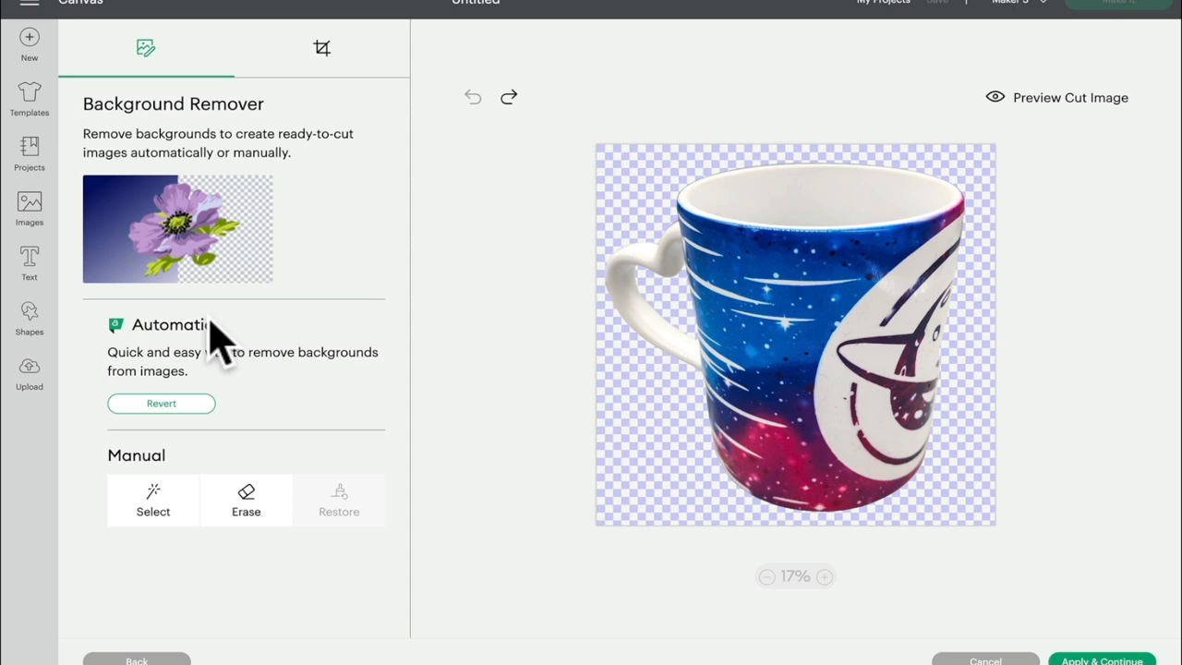
mouse_move(674, 448)
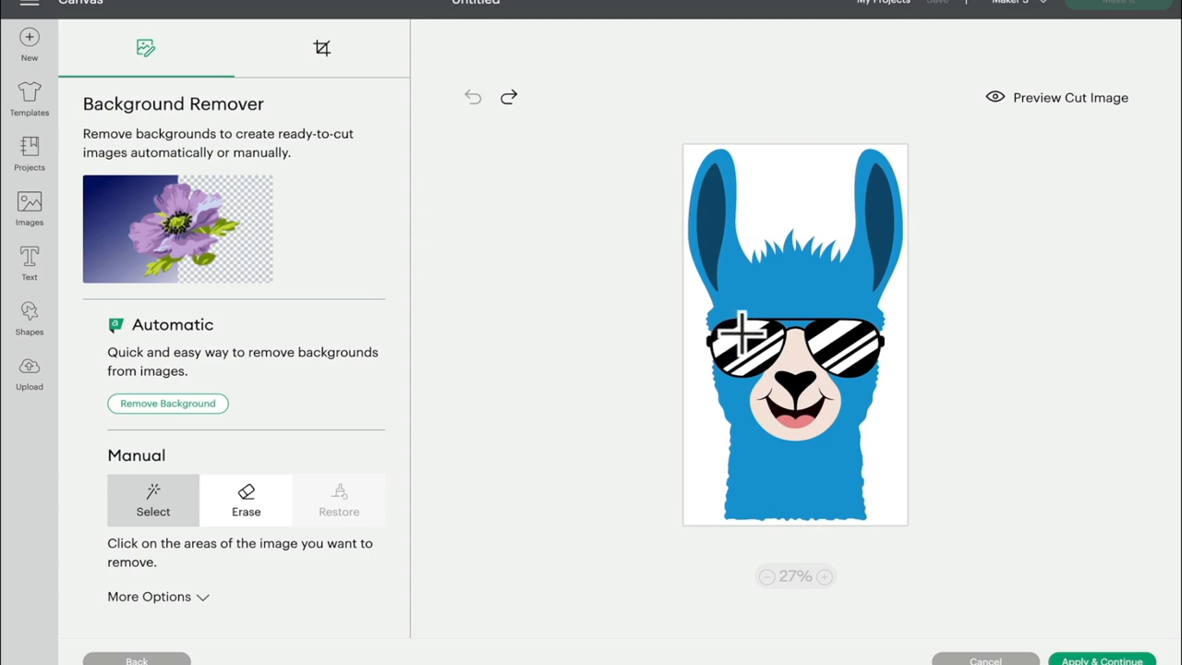
Auto-remove the blue llama's white background, leaving it on a transparent backdrop.
click(167, 404)
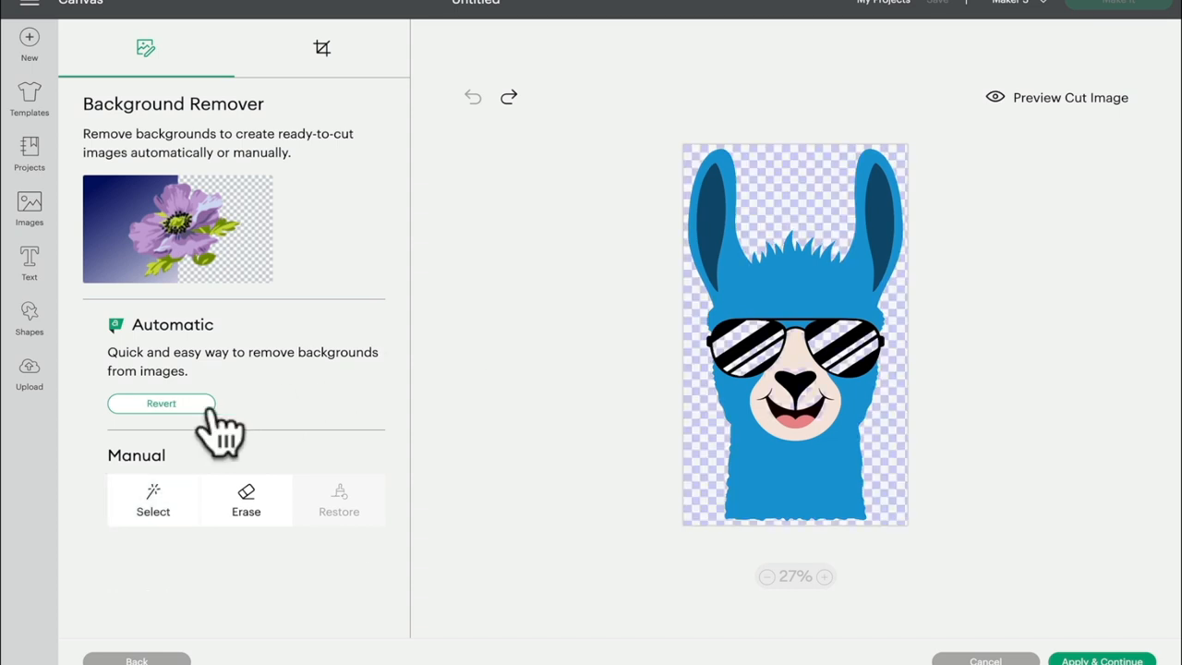
click(161, 404)
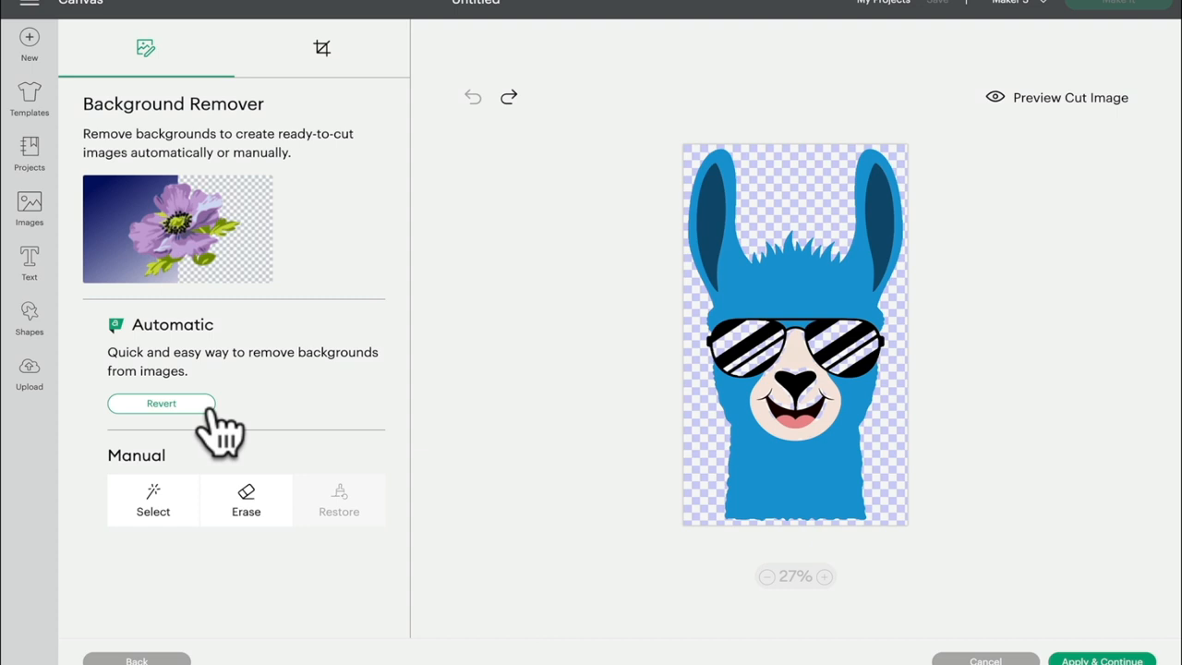
mouse_move(710, 327)
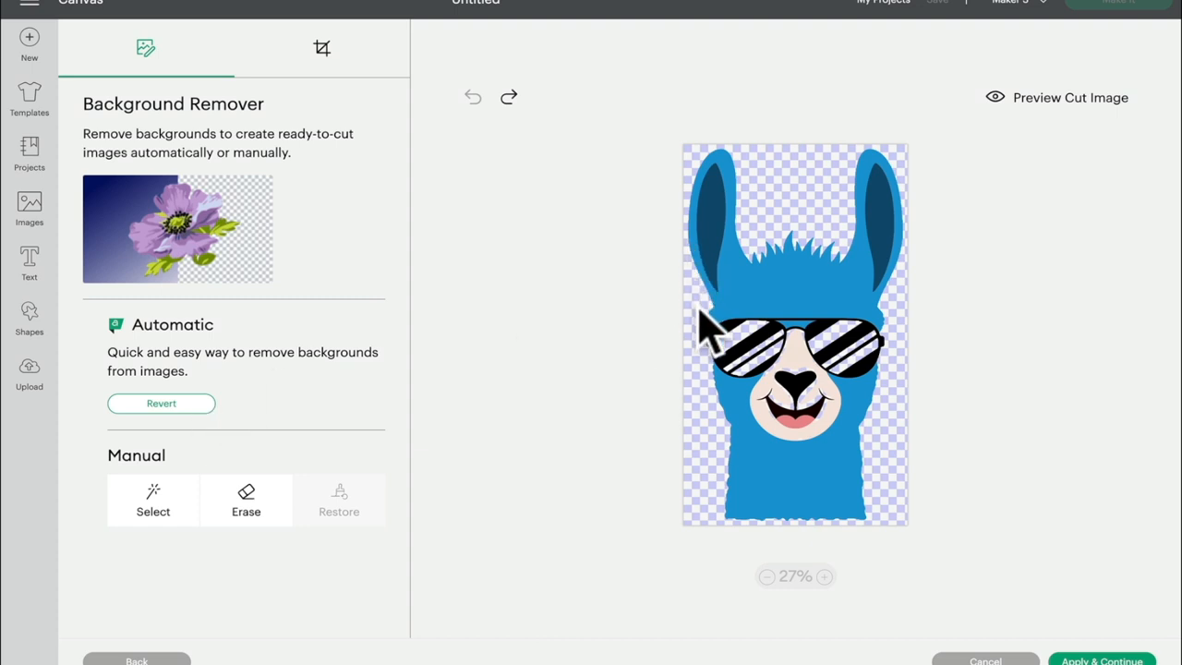
mouse_move(716, 397)
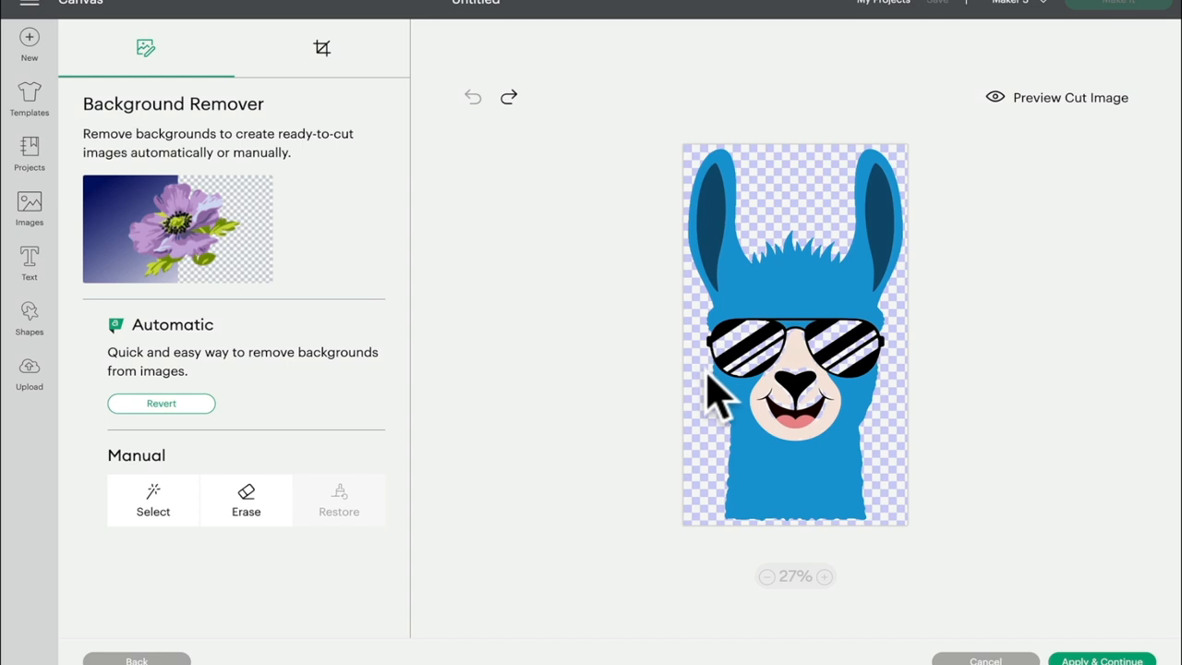
mouse_move(734, 374)
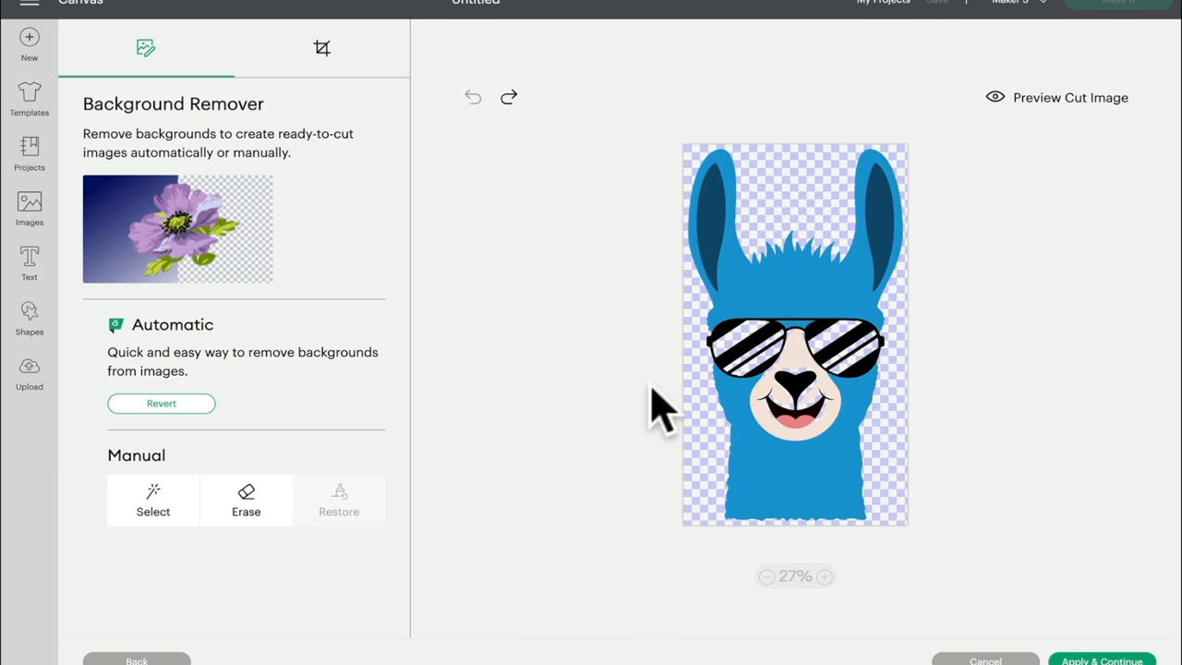
mouse_move(734, 499)
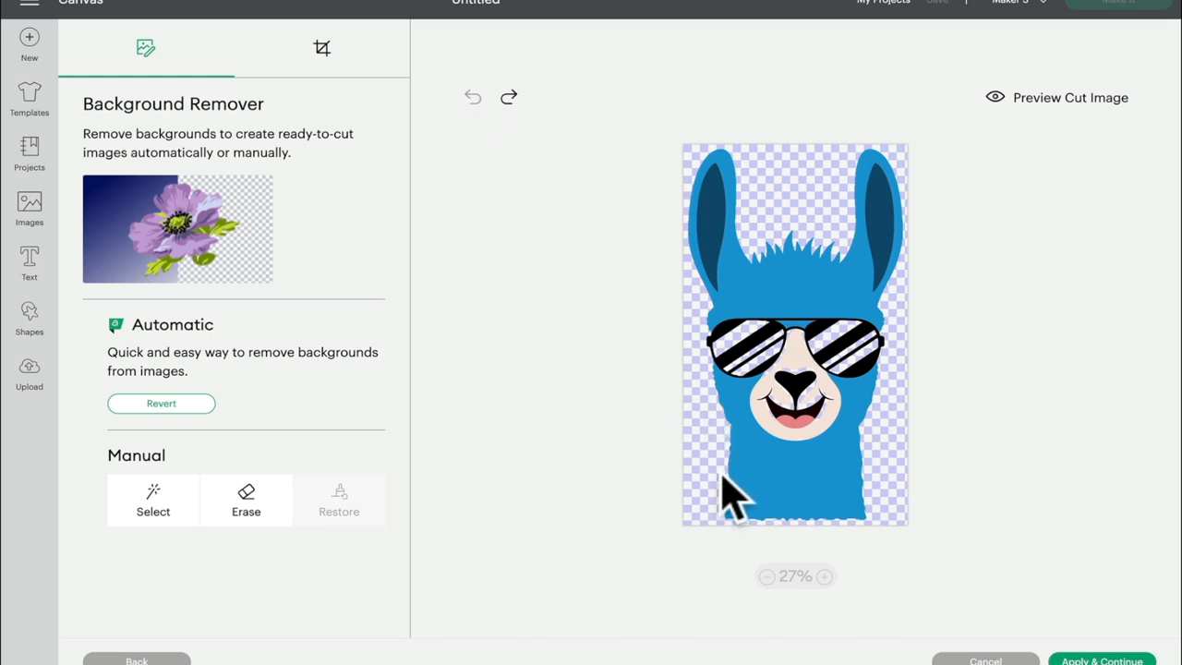
mouse_move(780, 378)
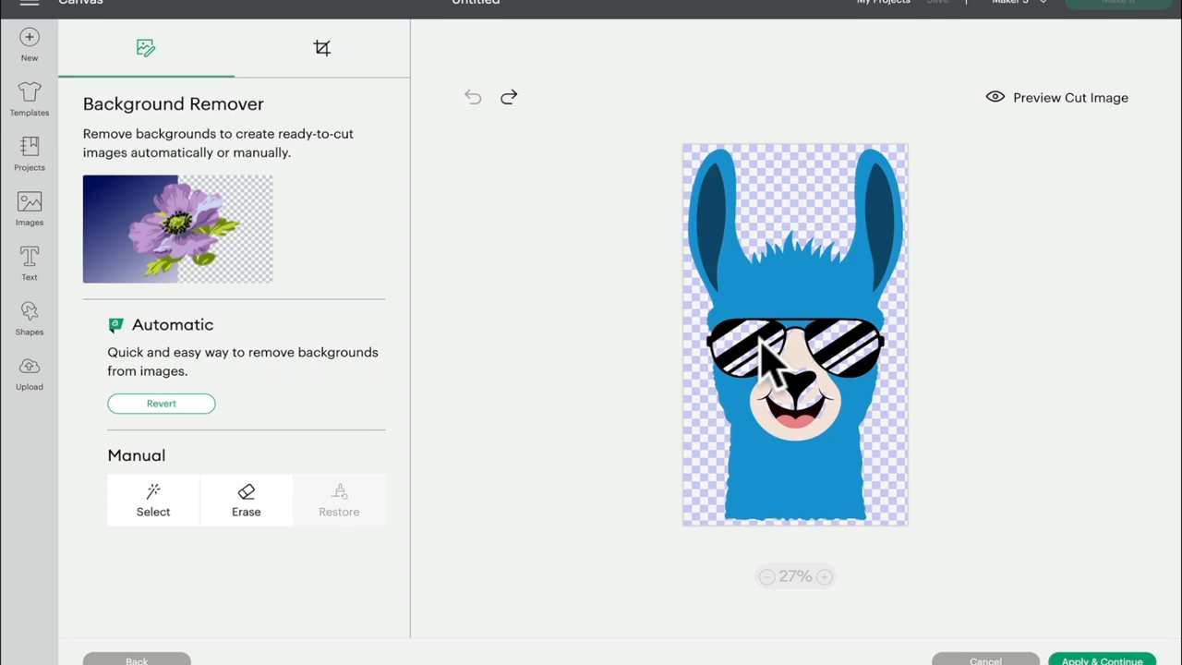
mouse_move(715, 494)
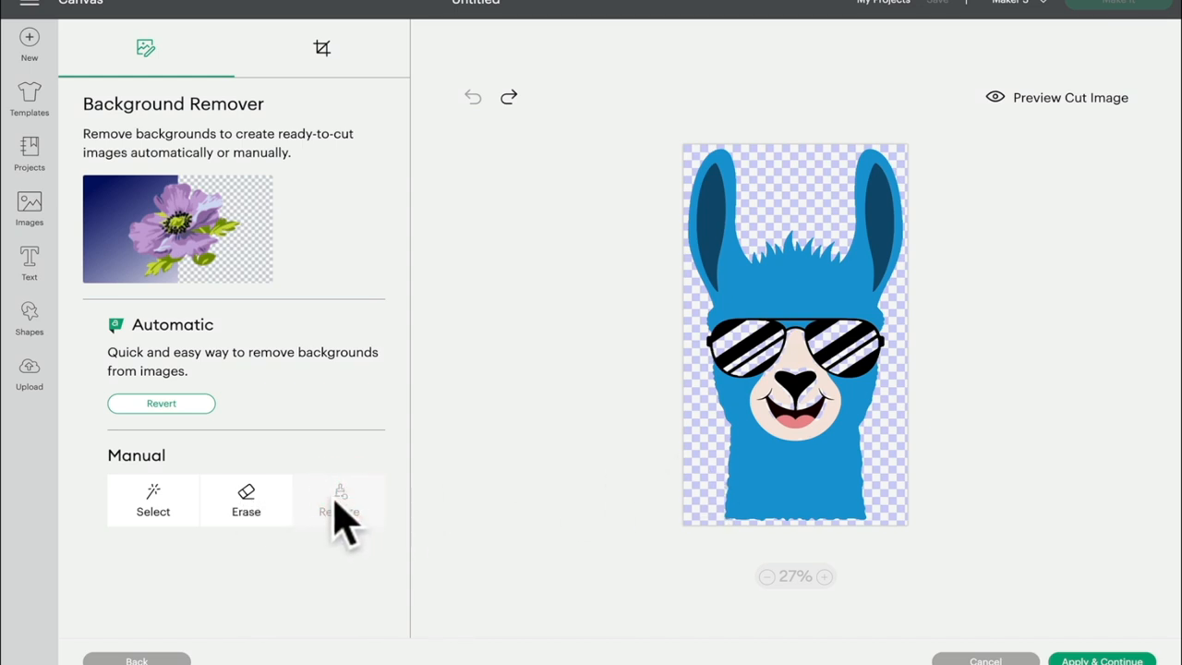
Erase a small spot on the blue llama, then enlarge the Restore brush.
click(246, 499)
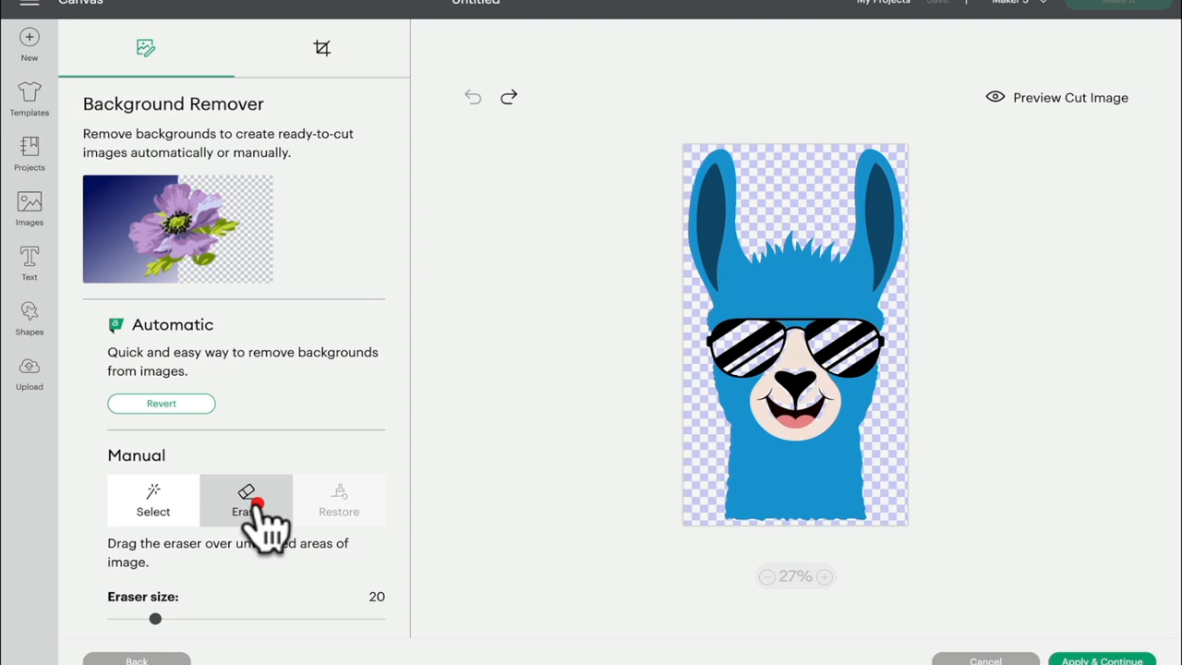
click(246, 498)
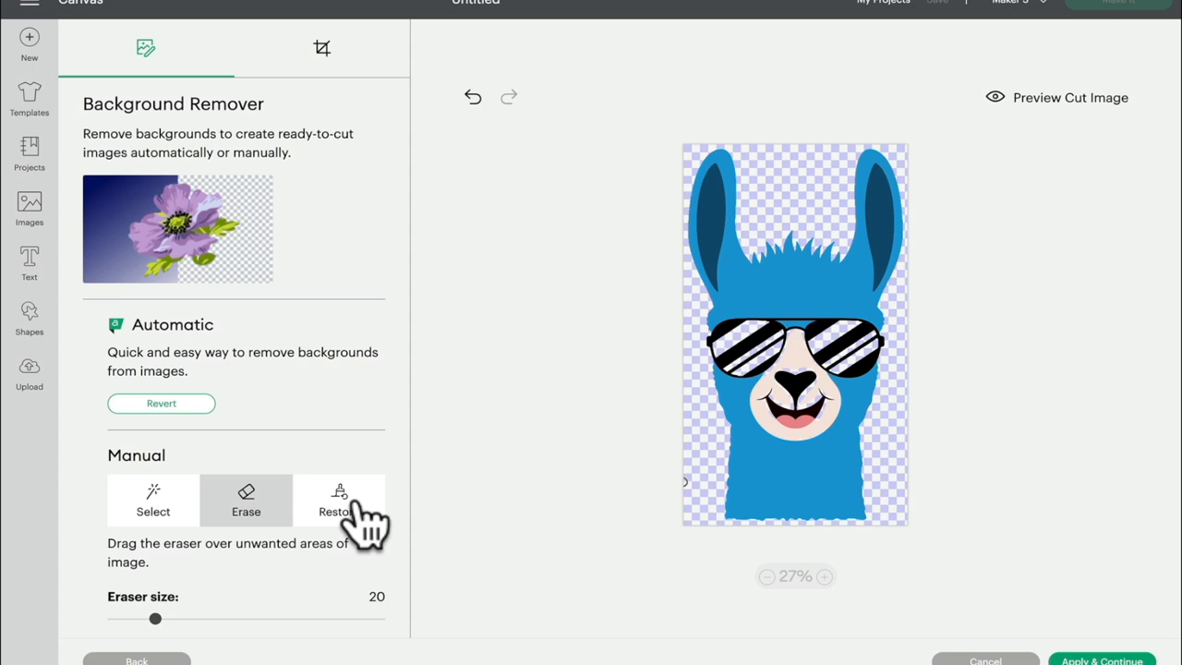
click(339, 500)
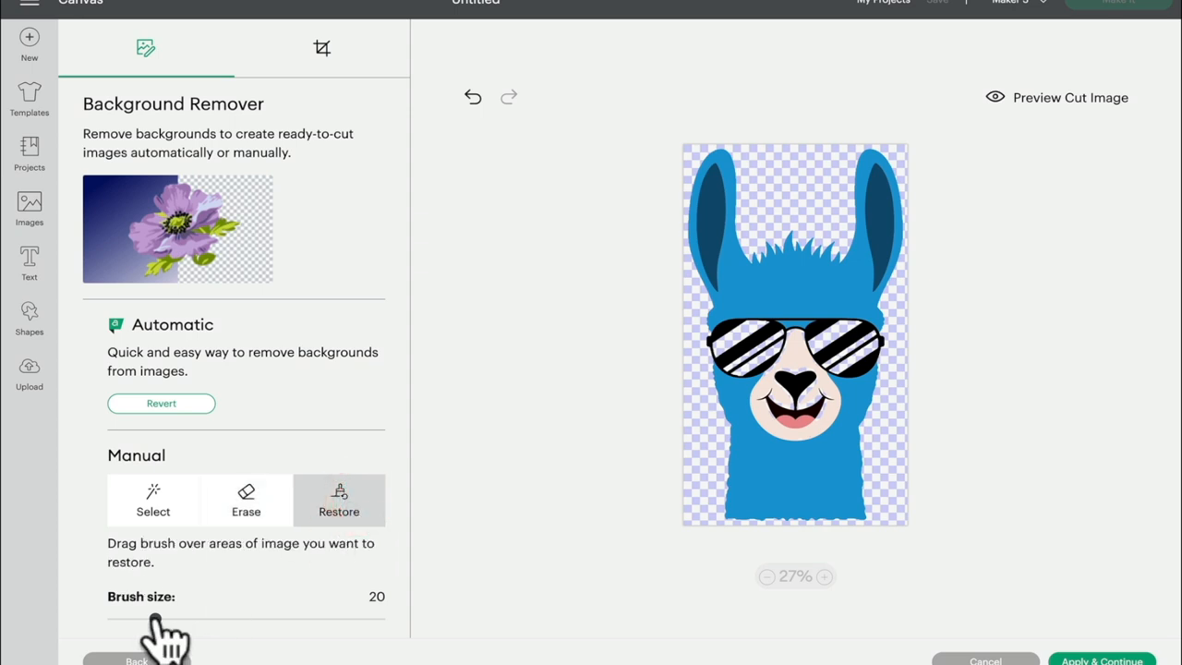
drag(157, 624, 277, 623)
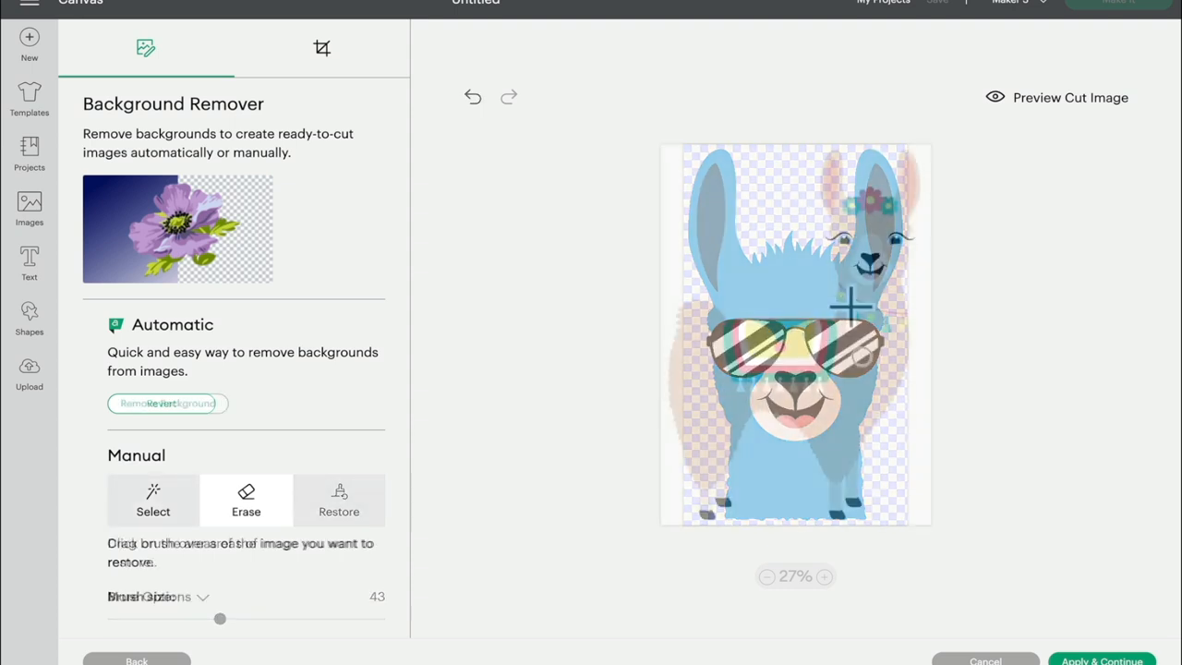
Try automatic background removal on the pink saddle-blanket llama, then revert it.
click(167, 404)
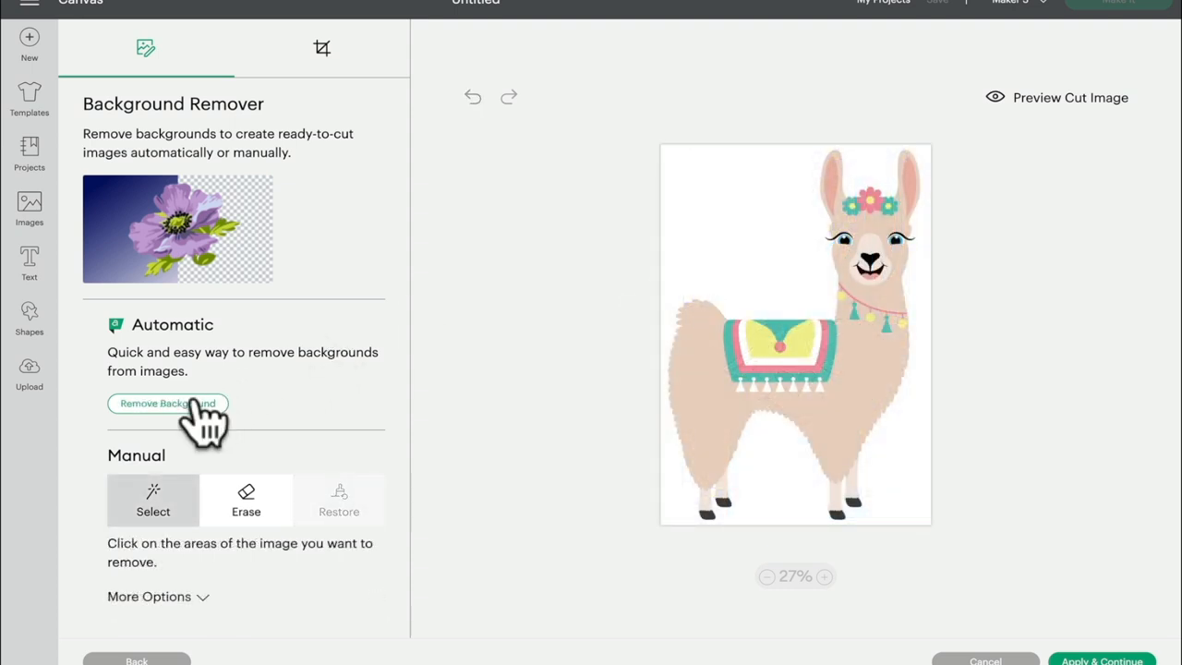
click(167, 403)
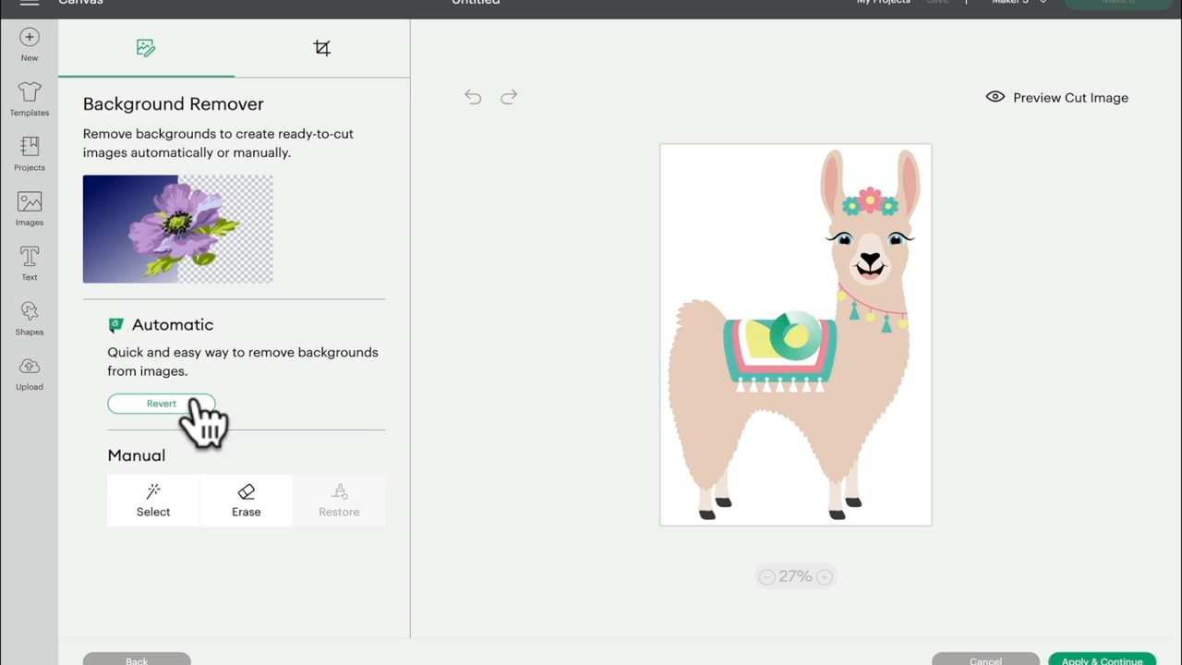
click(160, 403)
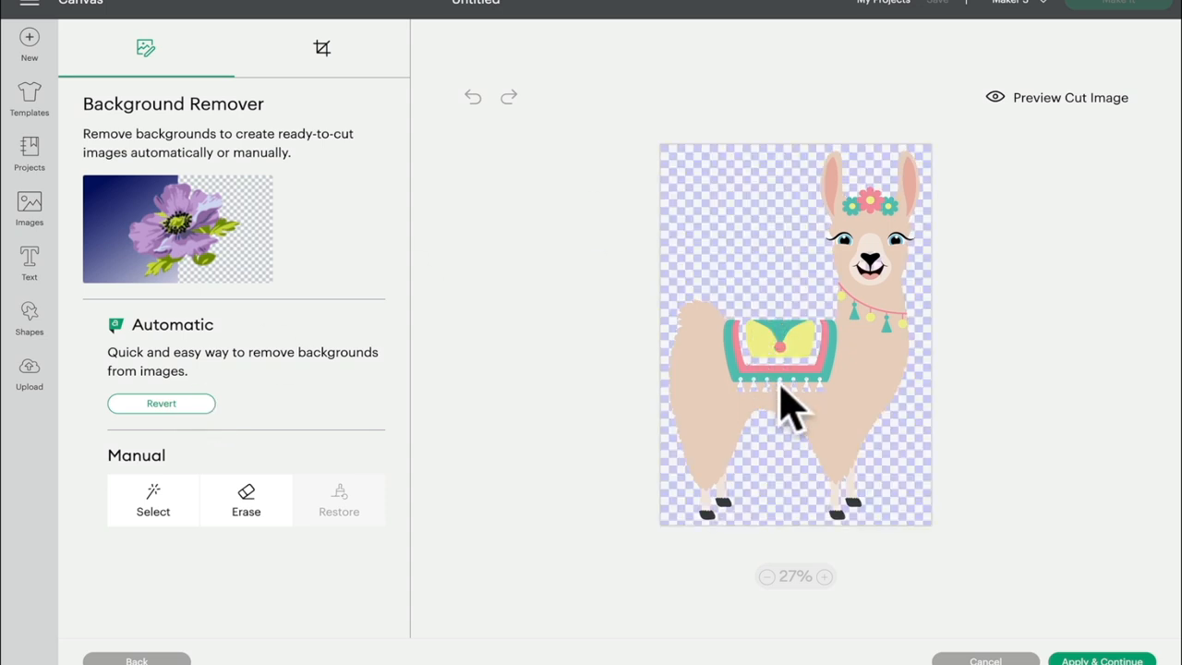
mouse_move(771, 411)
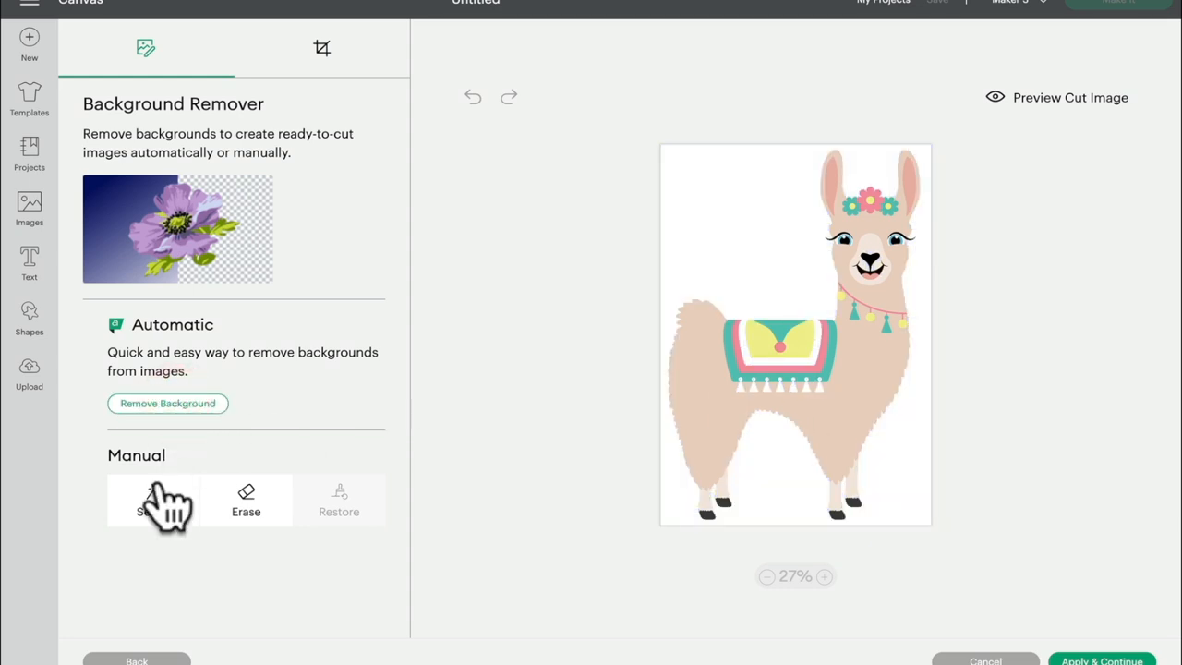
Click-remove the standing llama's white background and brush back part of its saddle blanket.
click(152, 501)
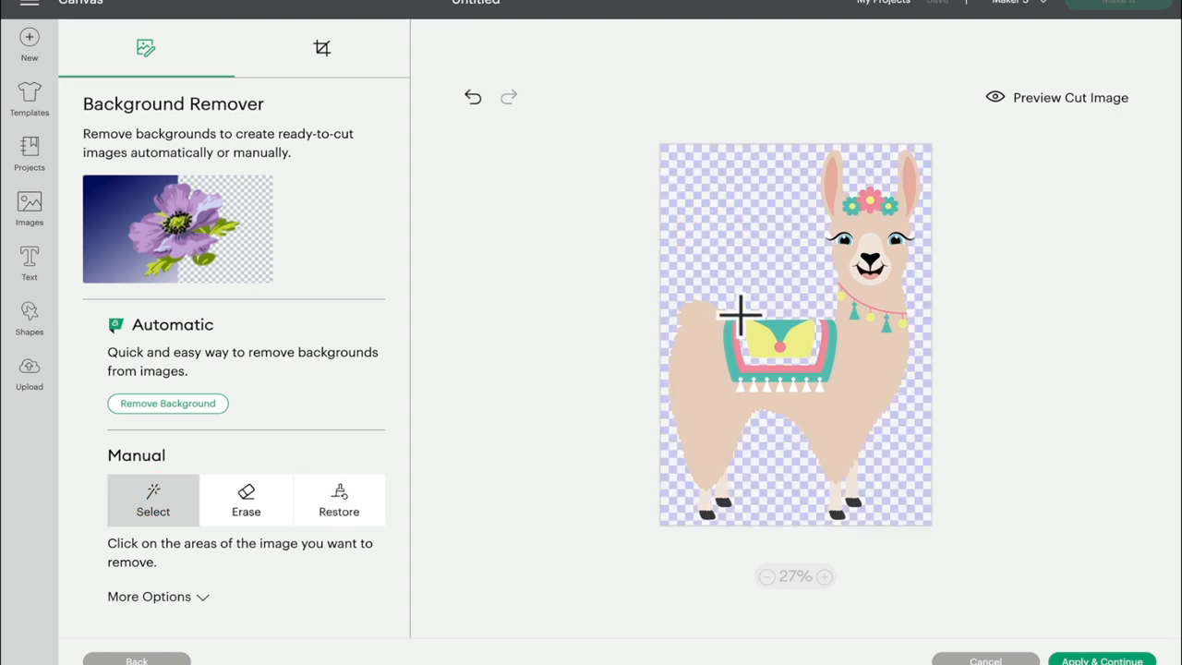
mouse_move(822, 332)
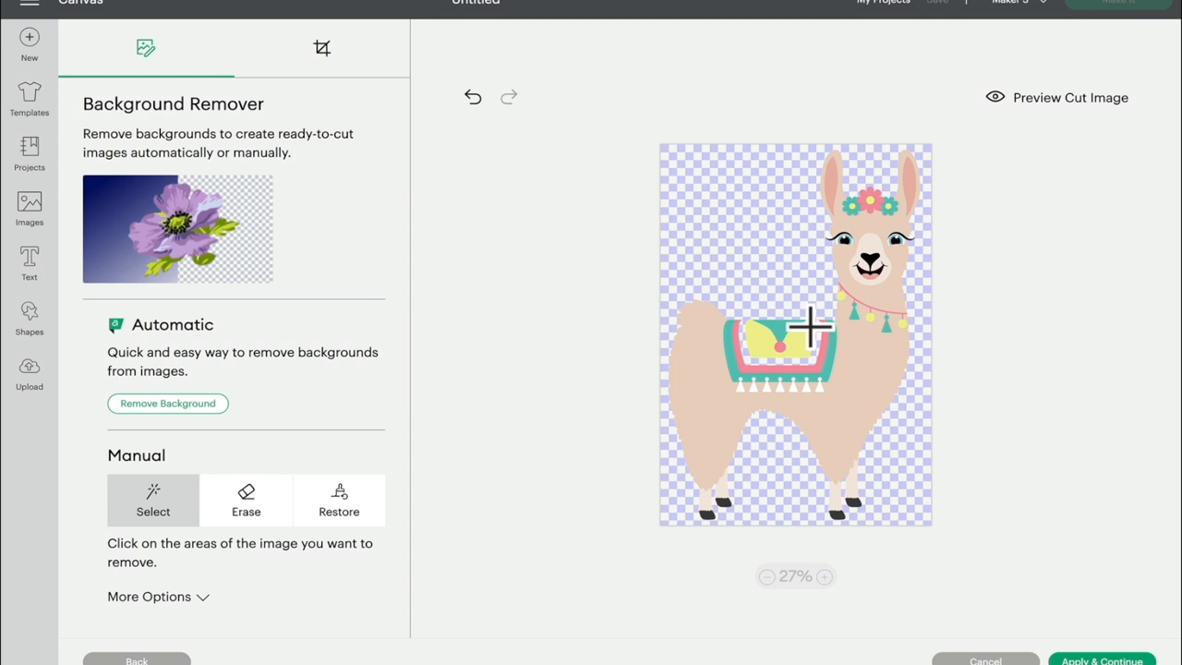
mouse_move(790, 323)
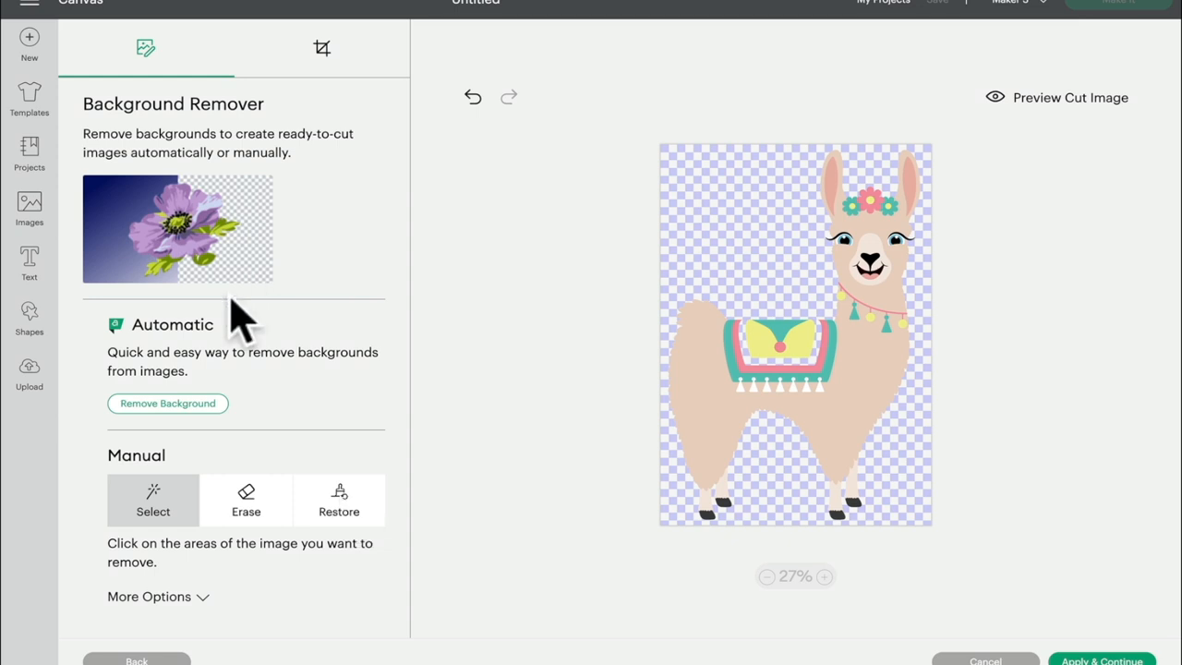
mouse_move(153, 511)
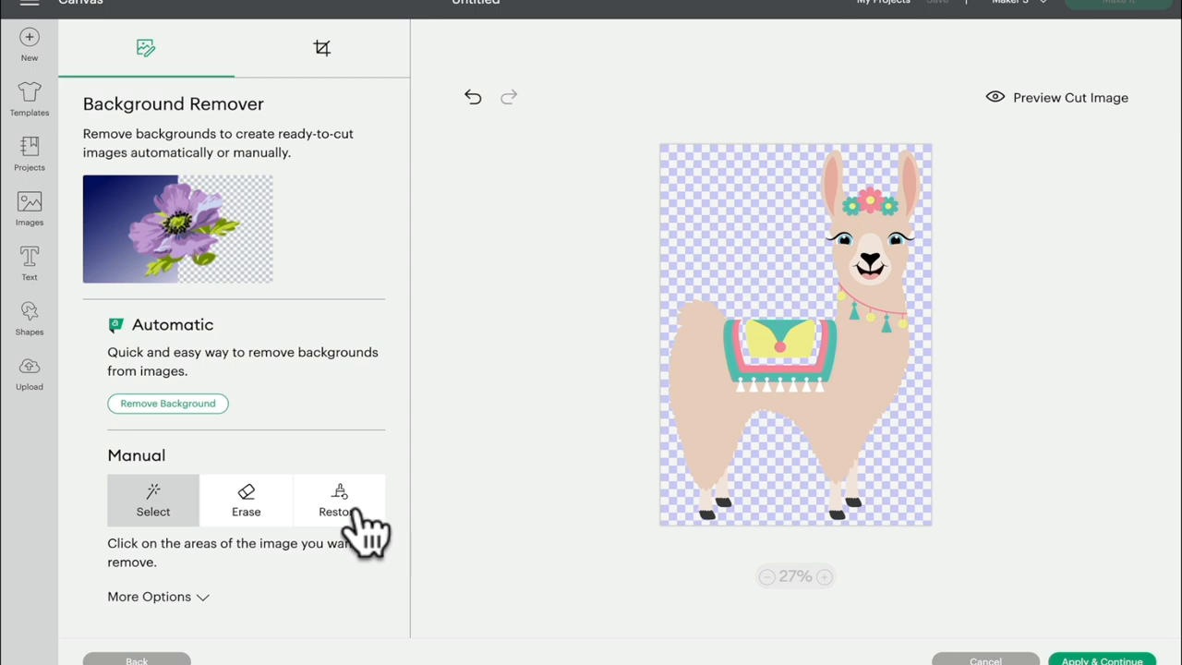
click(339, 500)
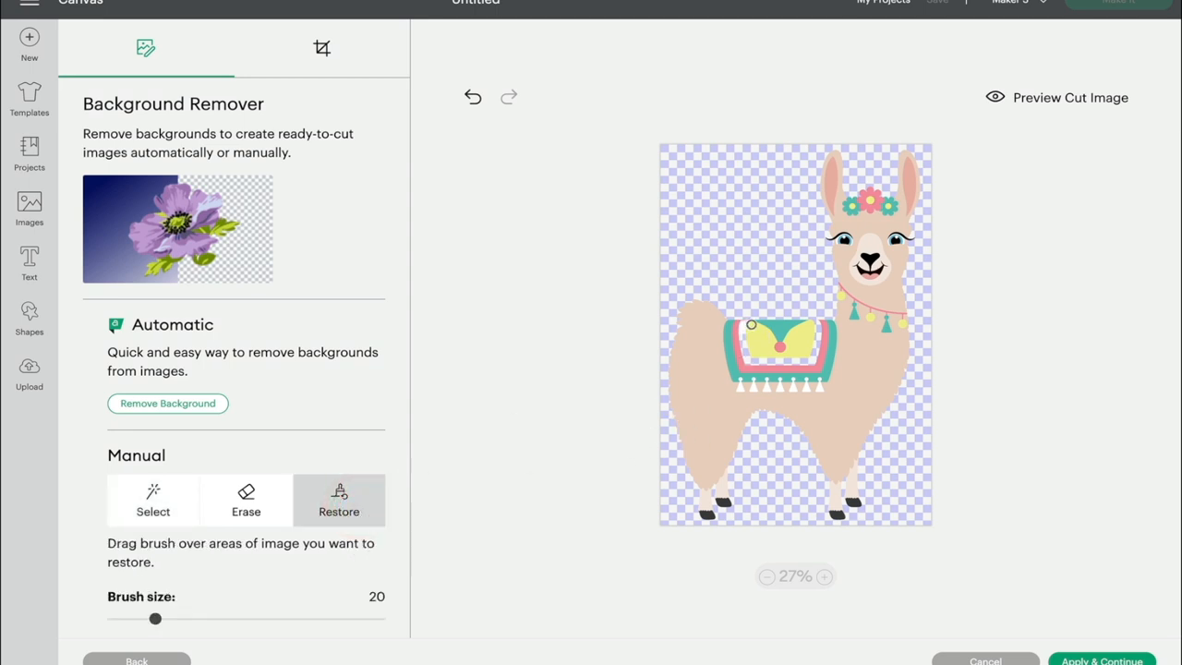
drag(751, 324, 777, 363)
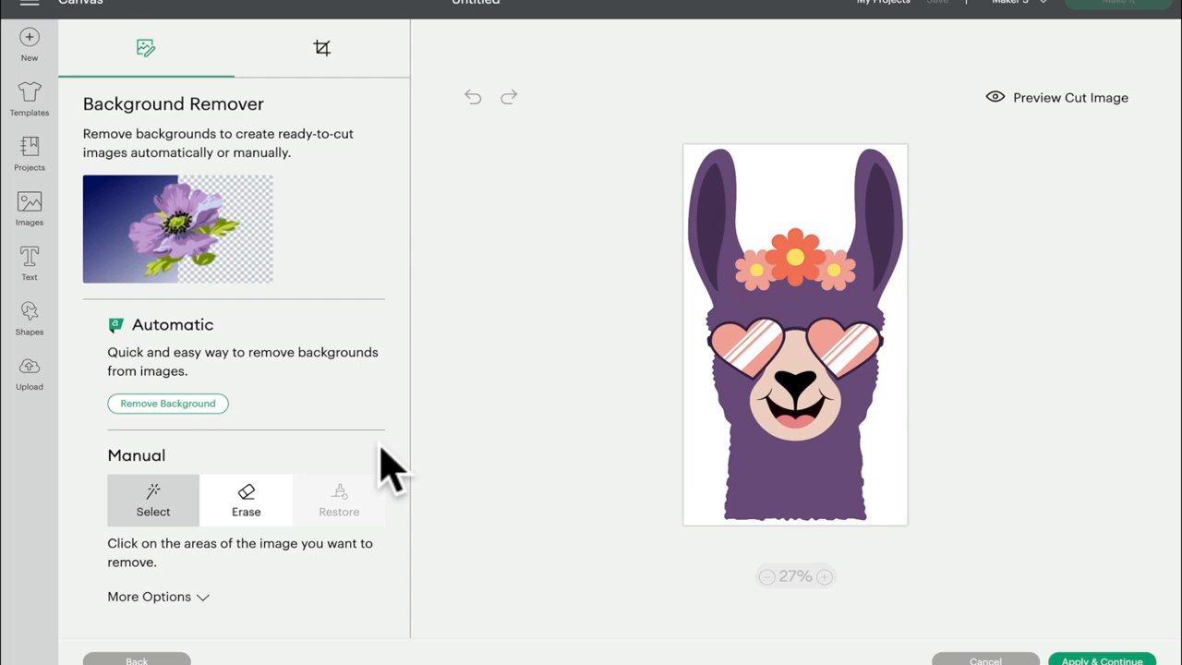
Auto-remove the purple llama's background and enlarge the Restore brush for the glasses.
click(167, 404)
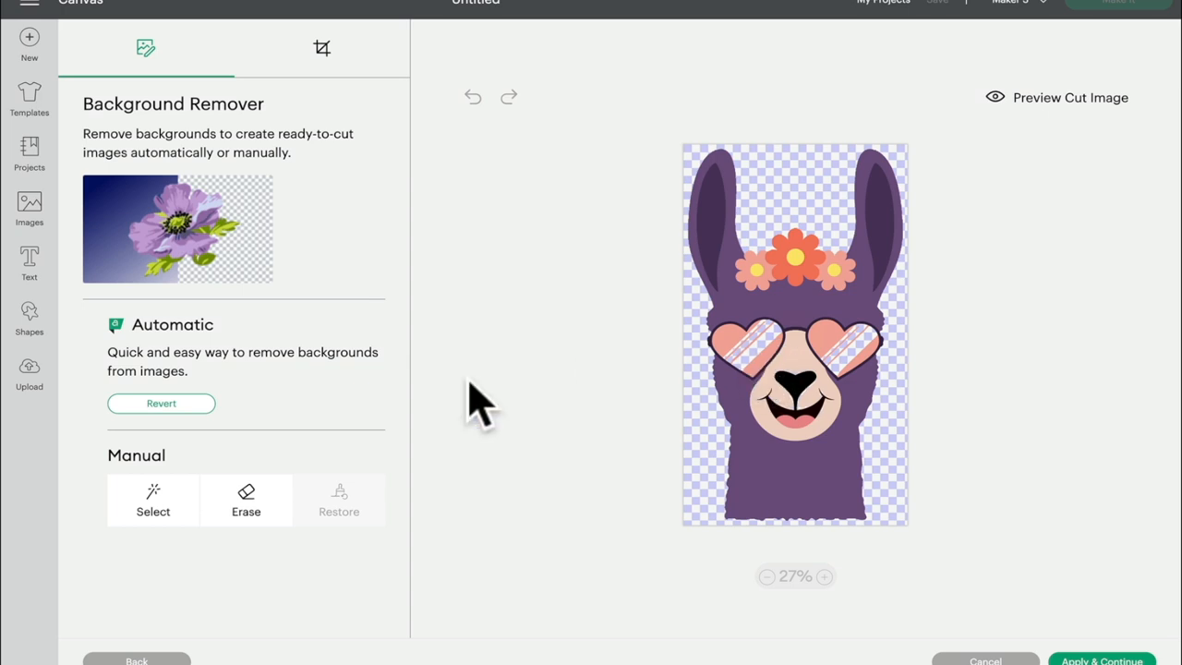
click(246, 499)
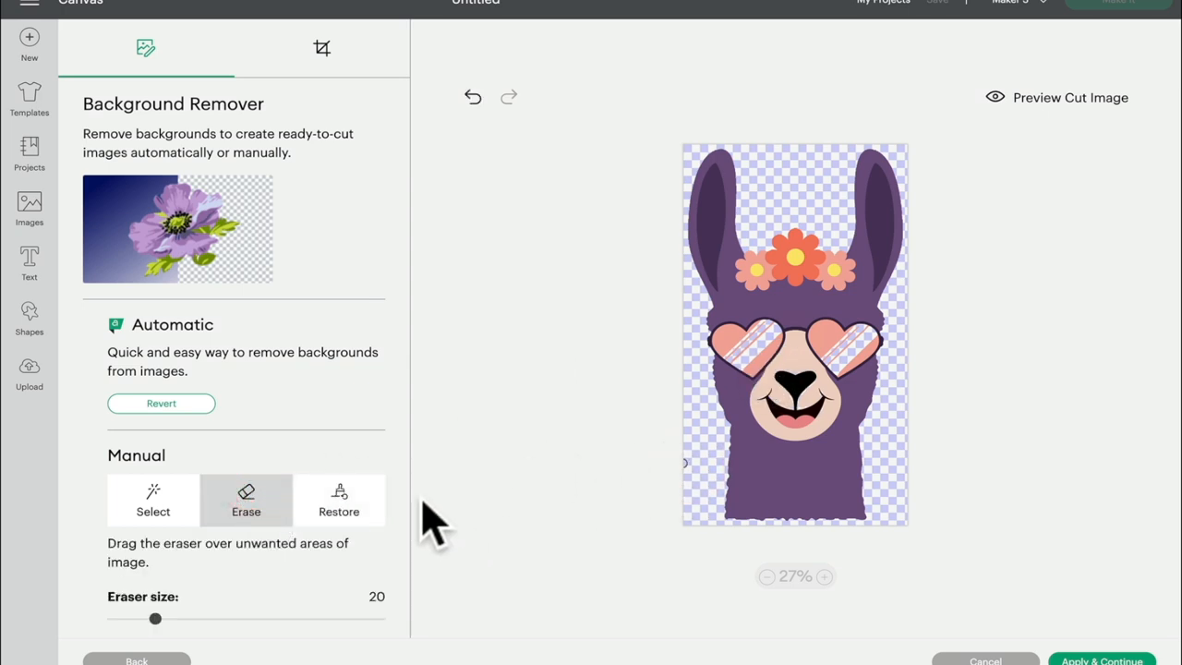
click(339, 500)
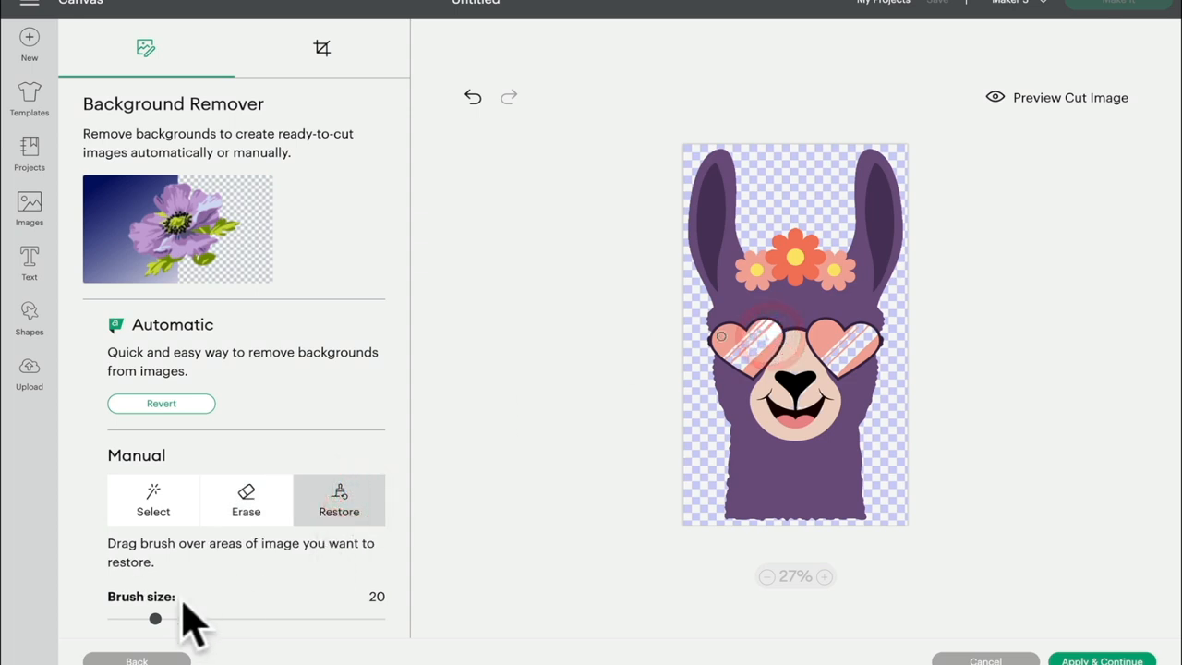
drag(155, 619, 256, 618)
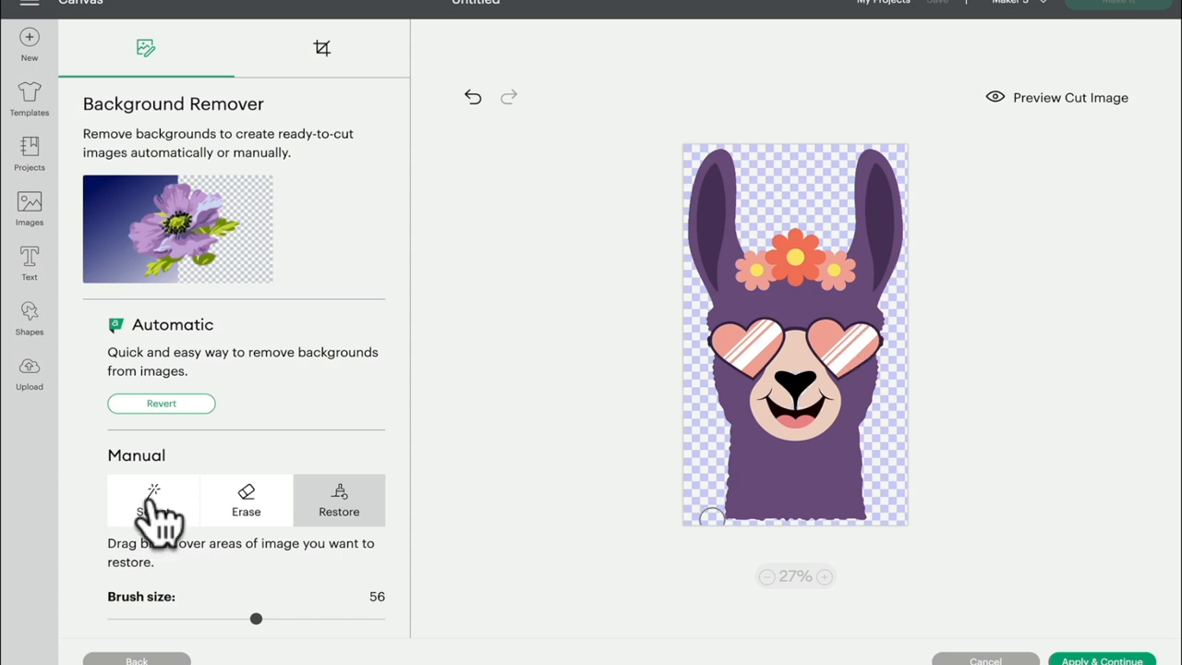
Click-remove inside the left ear and restore the washed-out patch on the left flower.
click(152, 500)
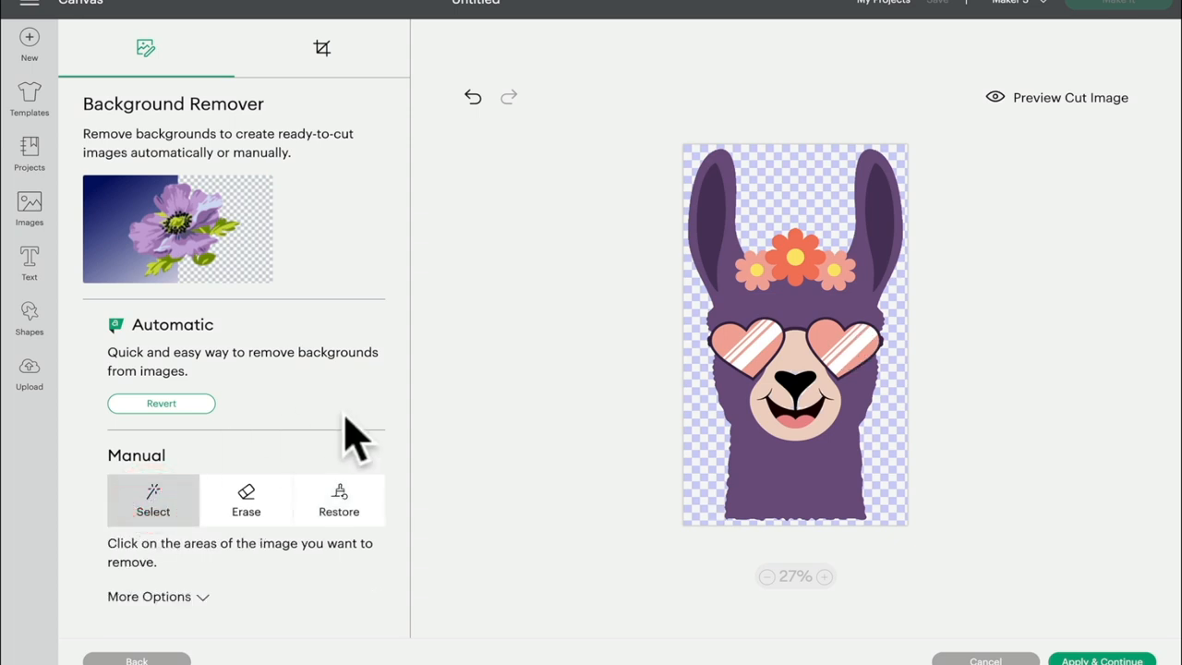
click(711, 202)
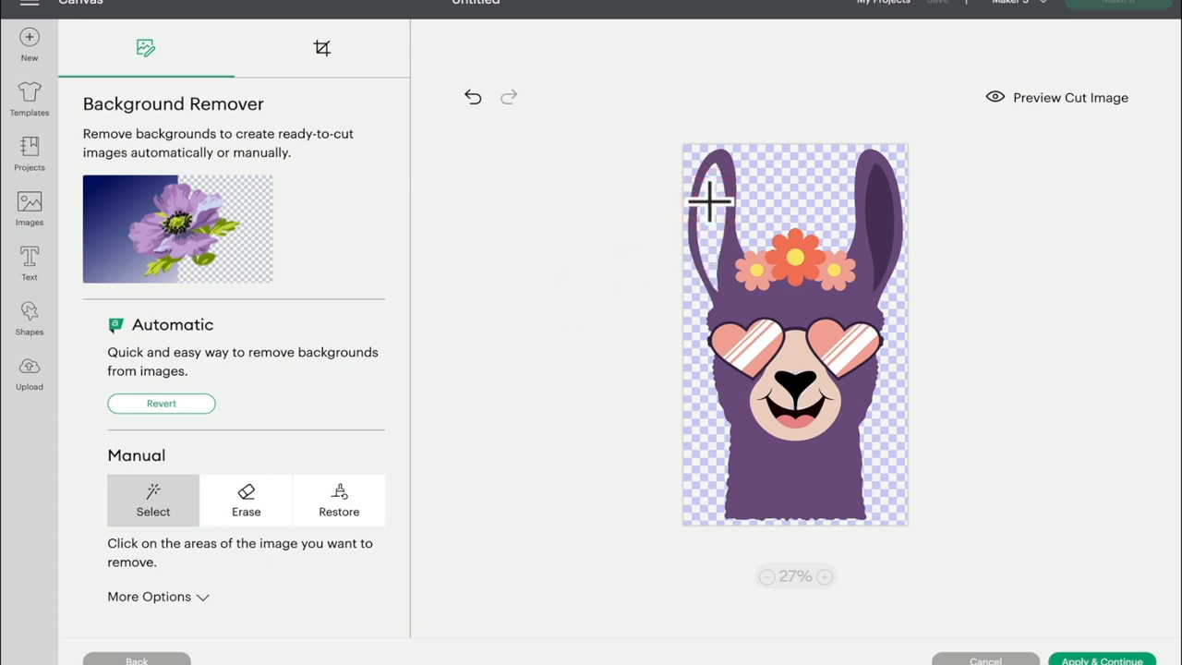
click(757, 270)
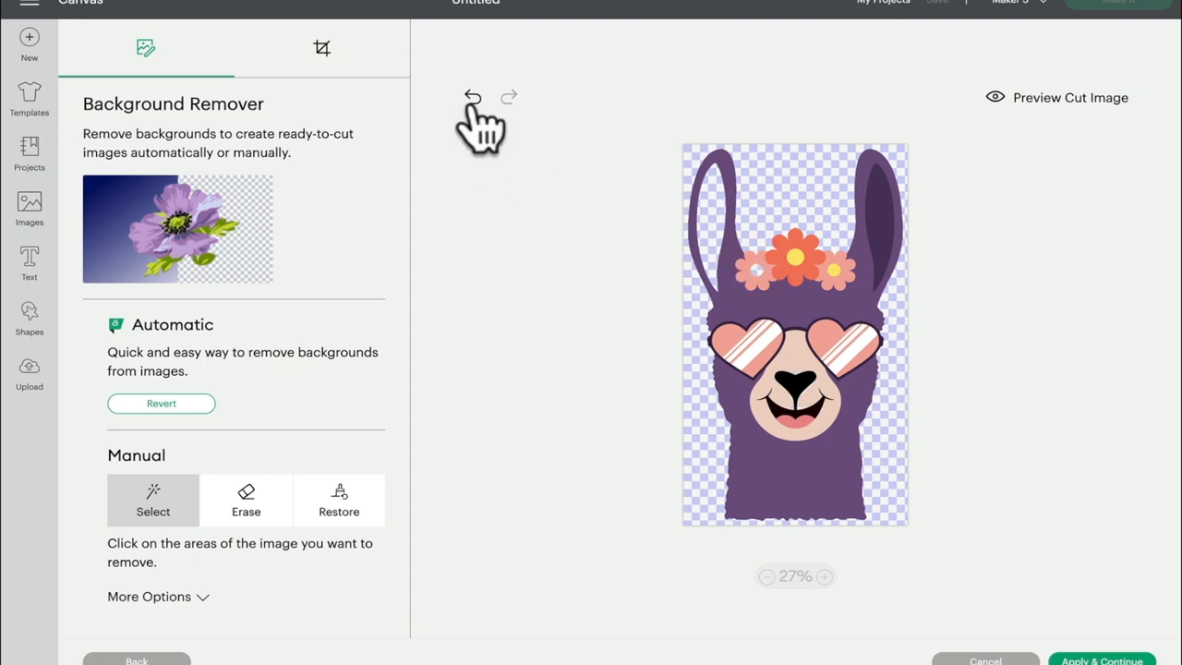
mouse_move(716, 258)
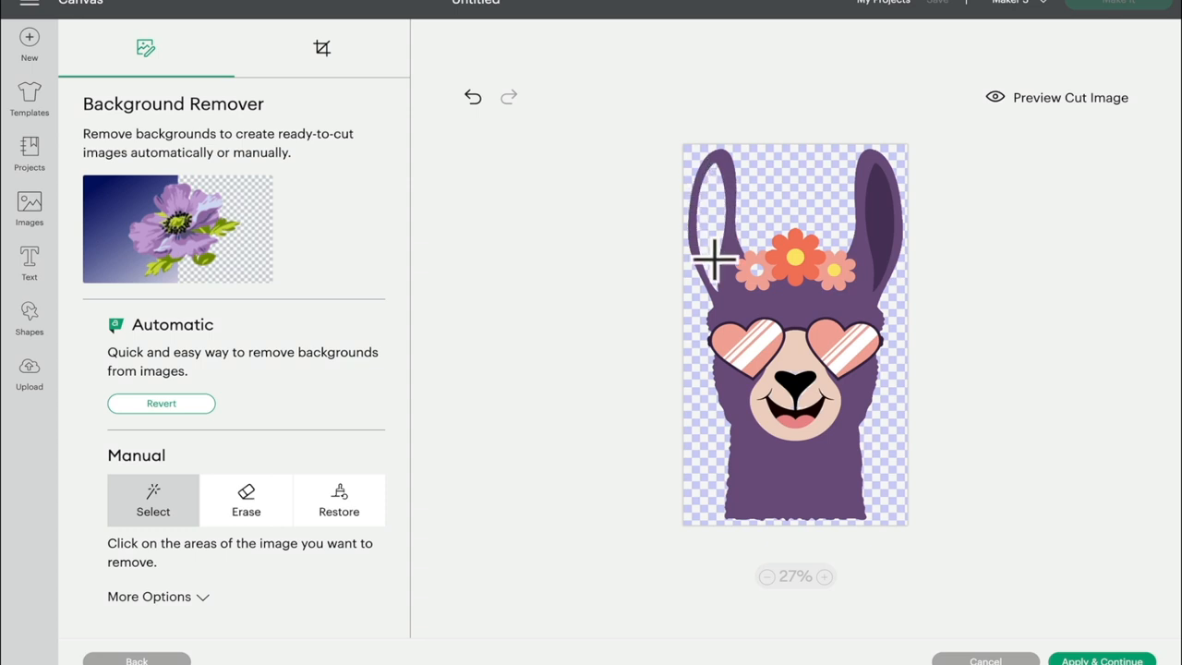
mouse_move(351, 512)
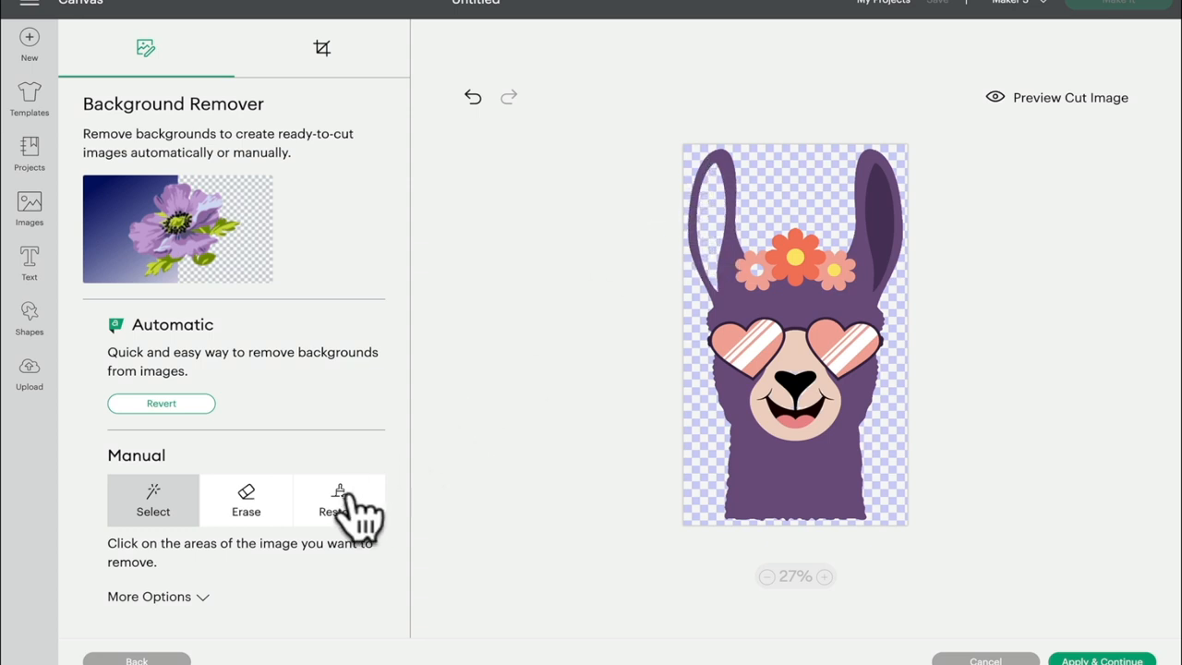
click(339, 500)
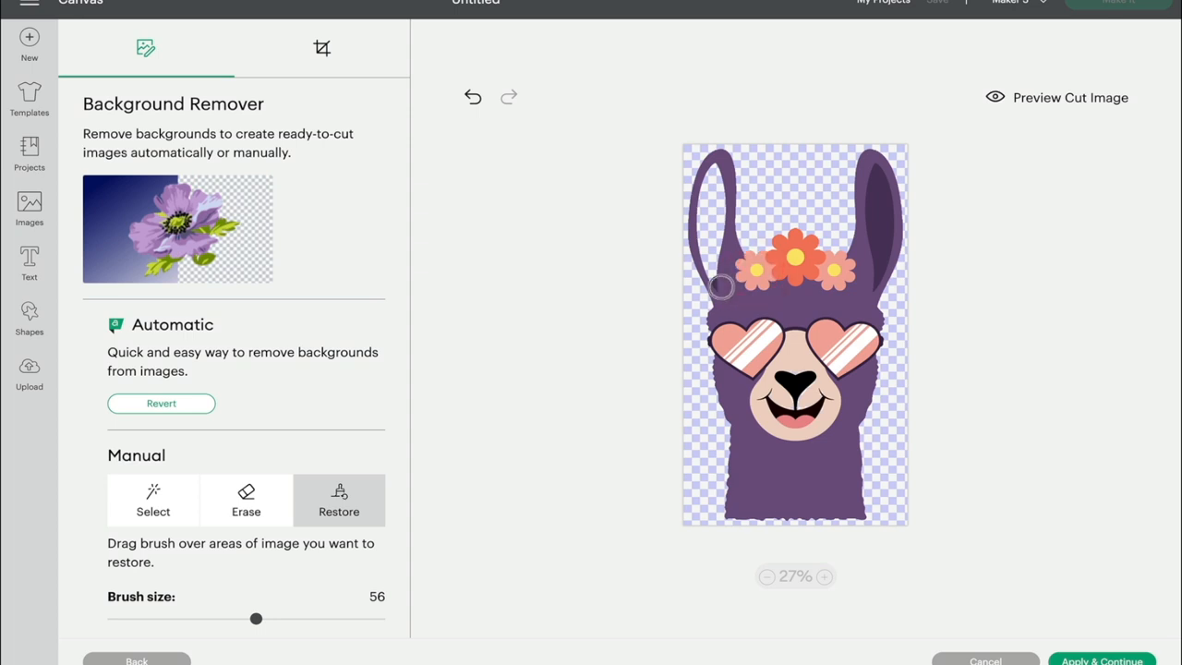
drag(720, 286, 701, 210)
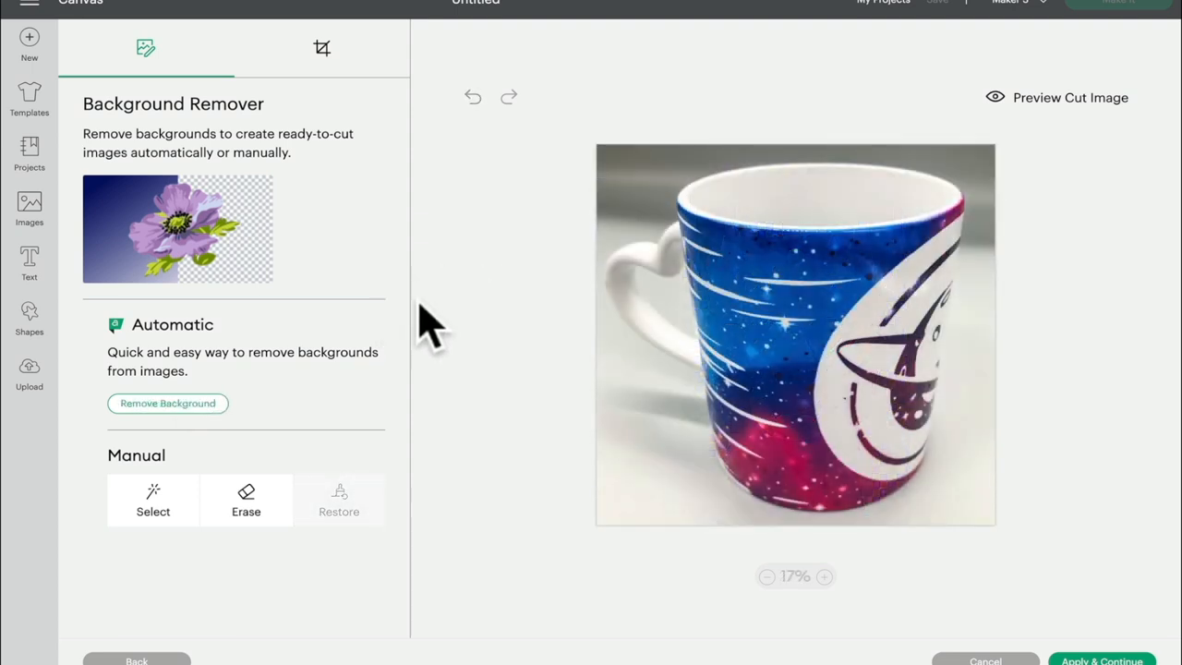
mouse_move(167, 403)
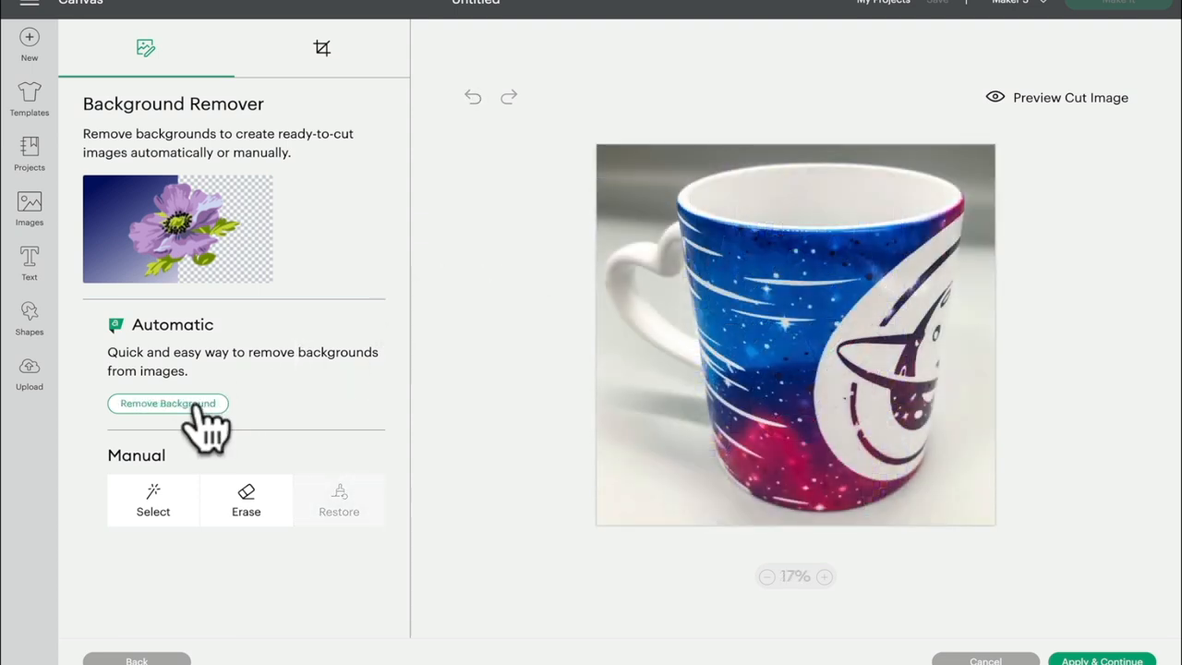
Click-remove the grey areas beside the mug handle and elsewhere around the mug.
click(152, 500)
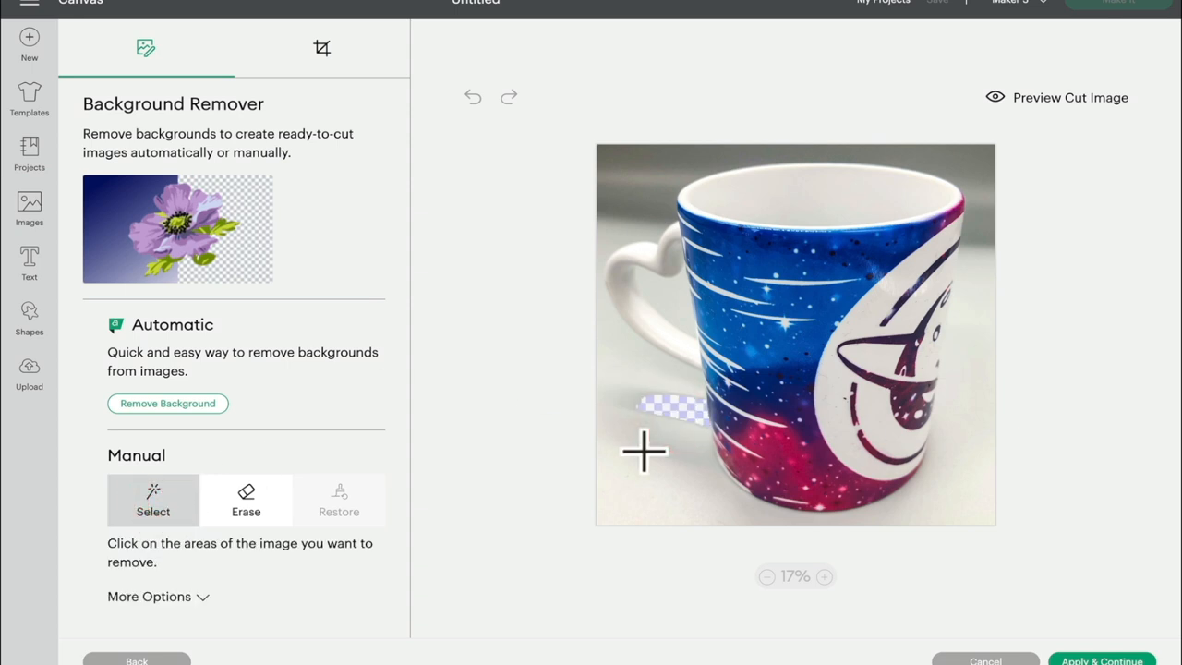
click(646, 452)
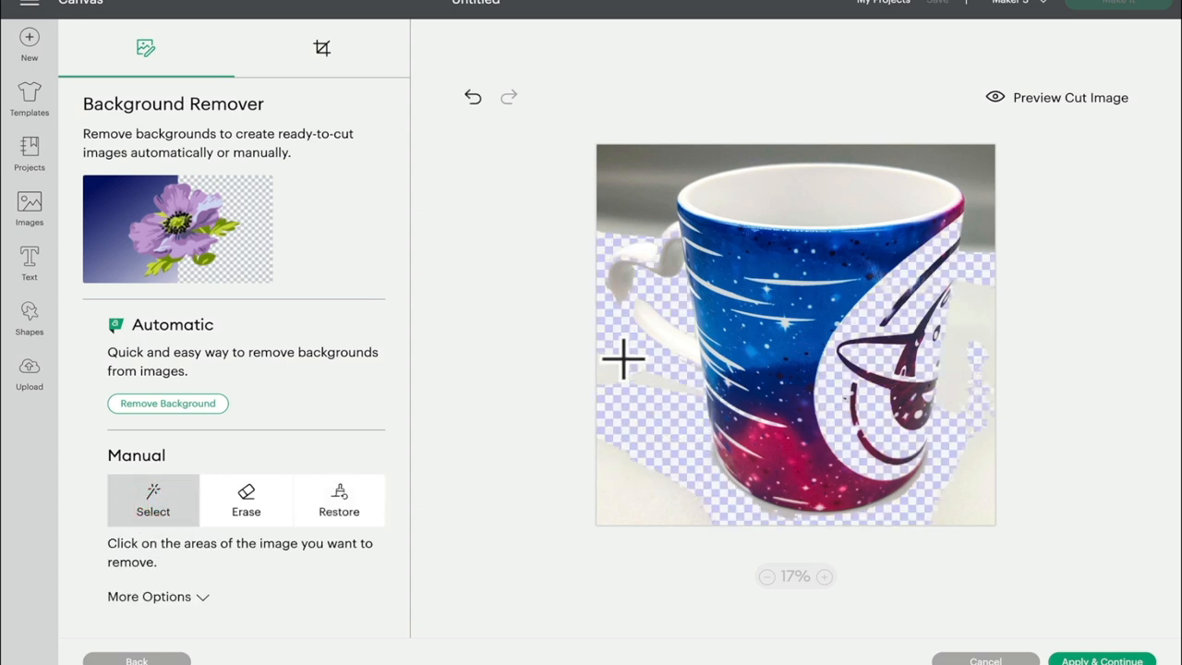
click(167, 404)
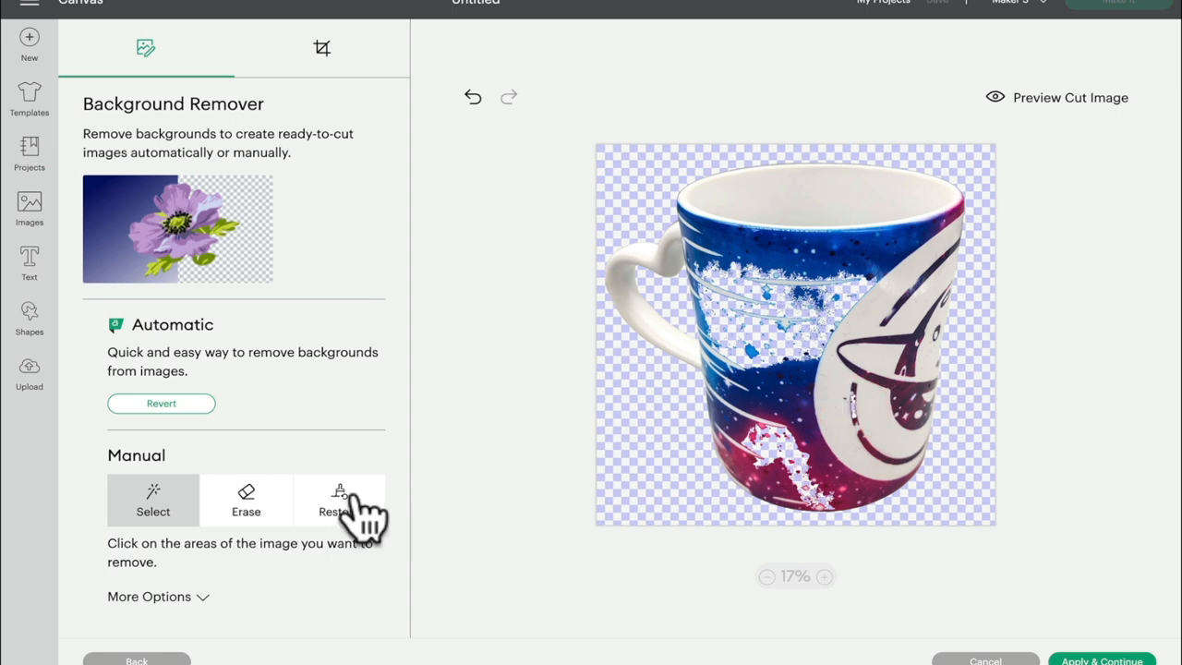
Restore the cut-away galaxy-print patches on the mug's side with a size-64 Restore brush.
click(339, 499)
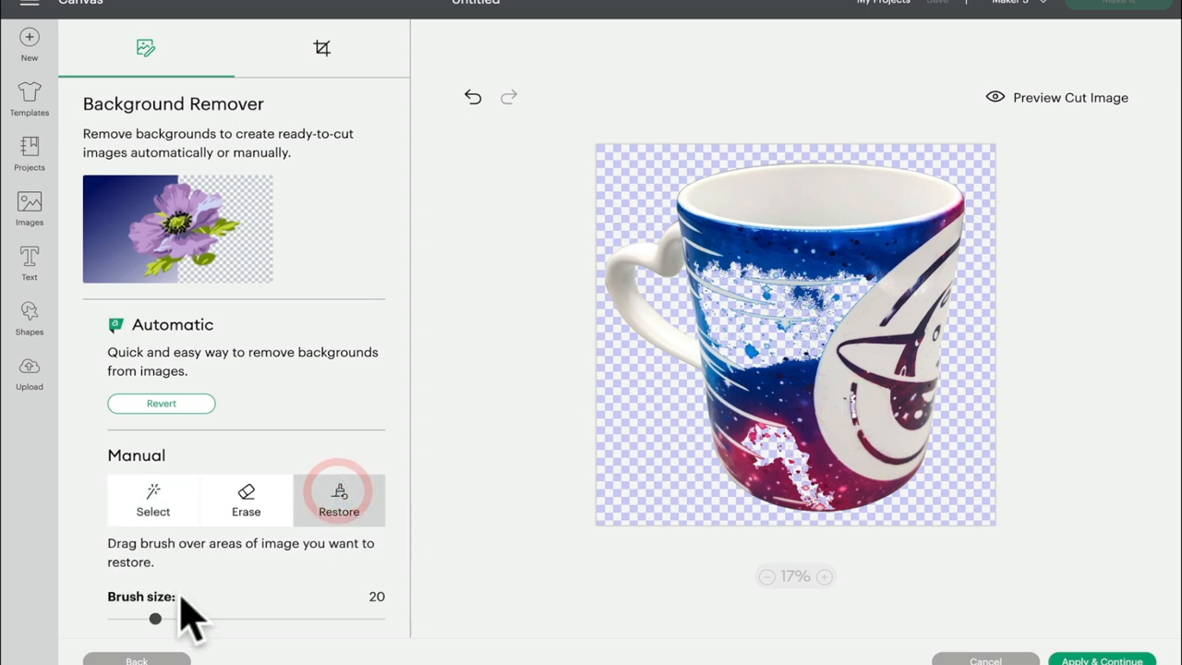
drag(154, 618, 277, 620)
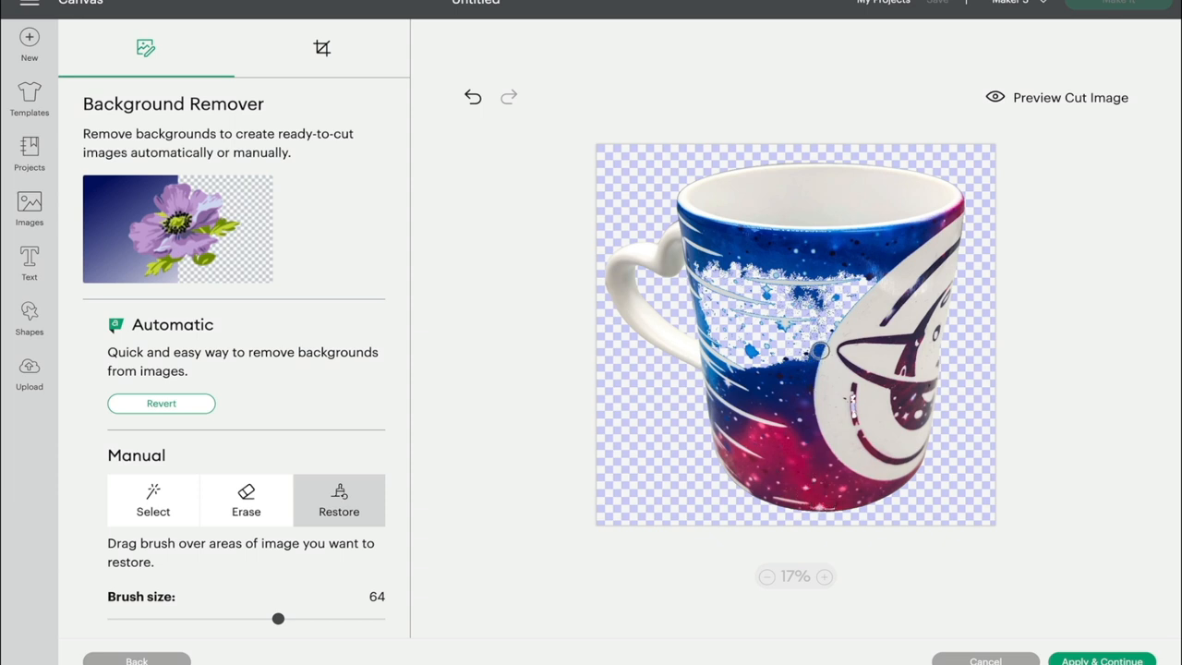
drag(820, 351, 860, 297)
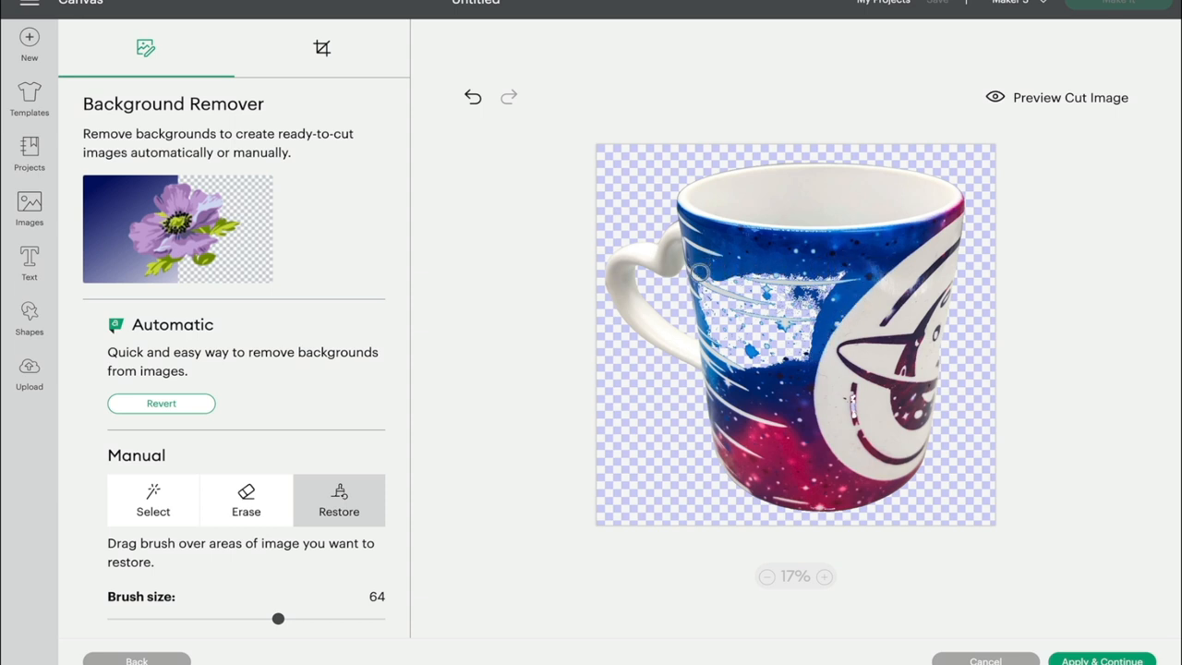
drag(702, 272, 753, 328)
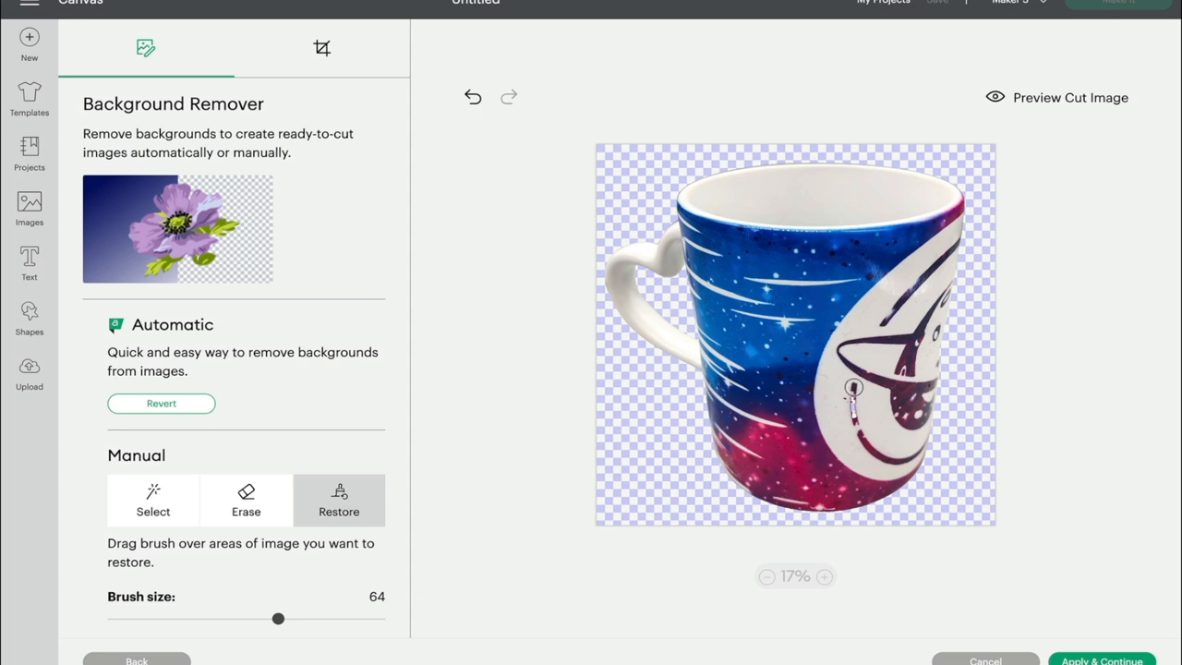
click(798, 334)
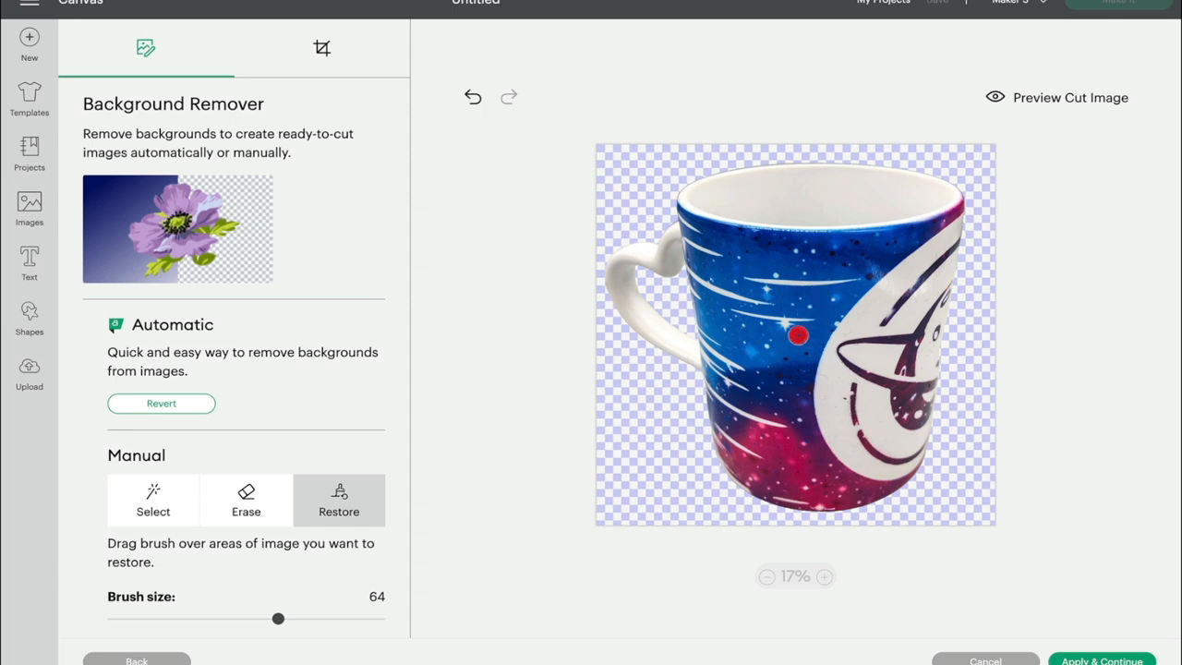